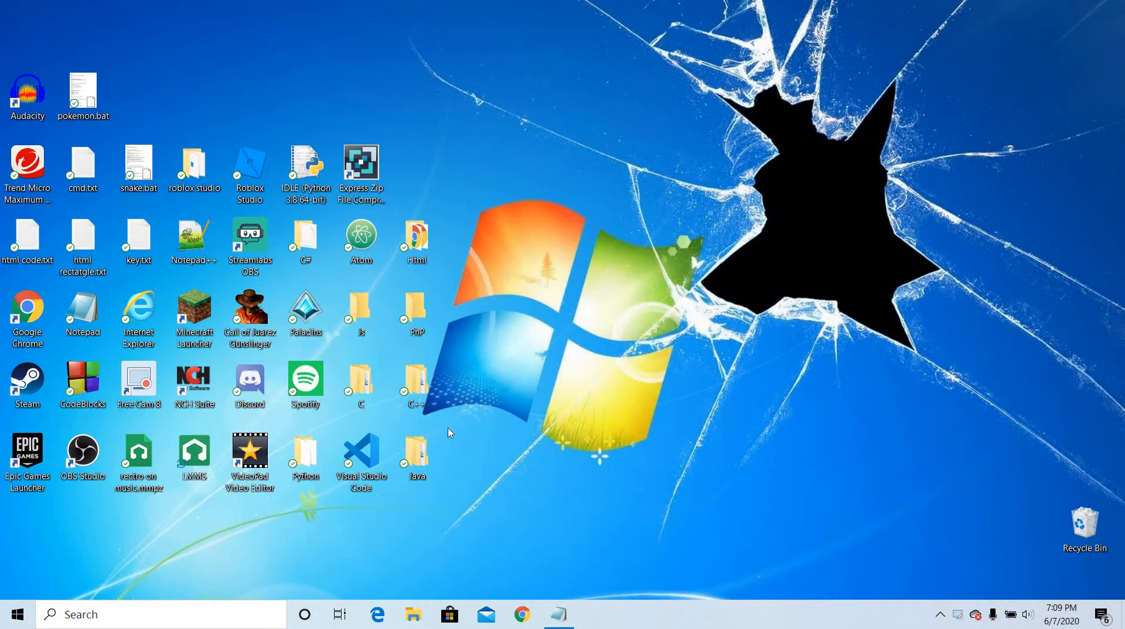
- Drag on the Windows desktop to start bringing up the Notepad HTML template
drag(448, 432, 567, 399)
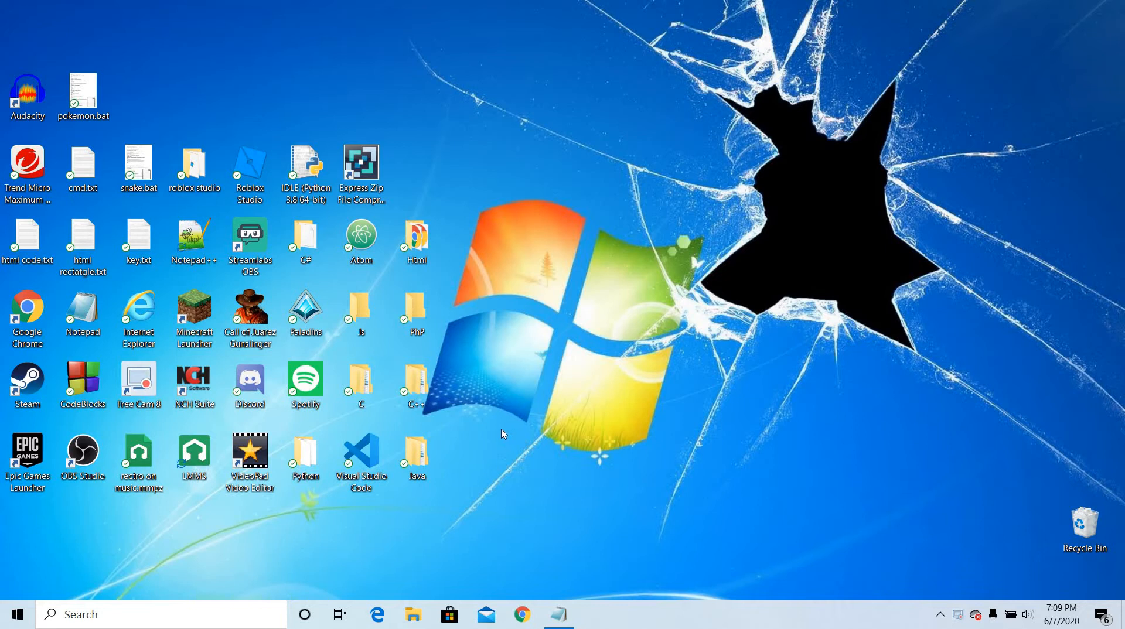
mouse_move(485, 425)
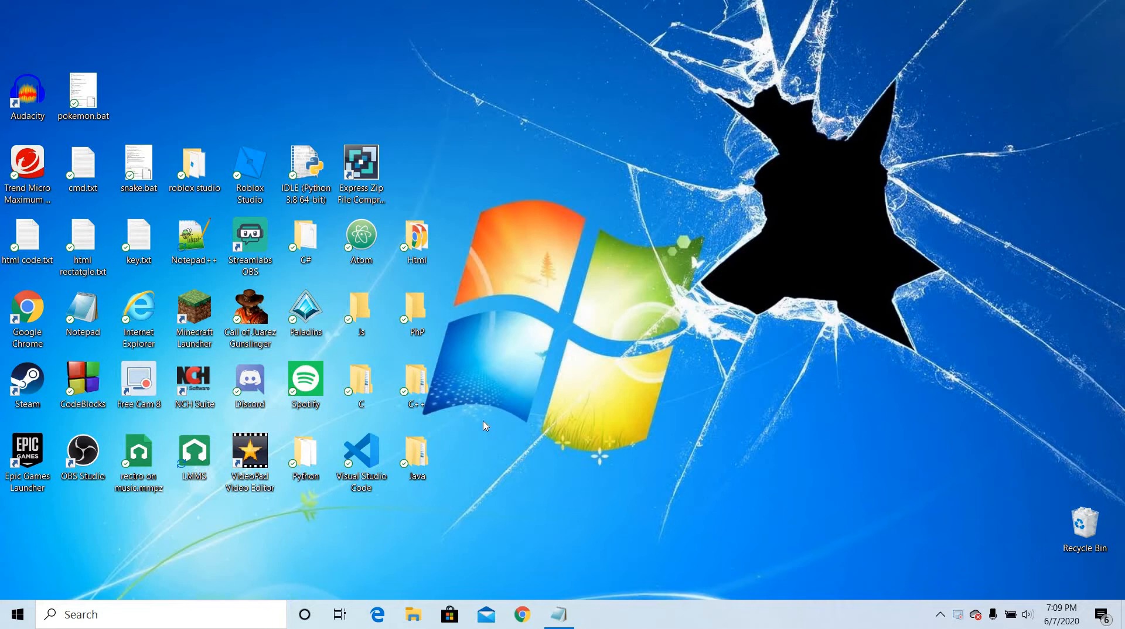
mouse_move(437, 424)
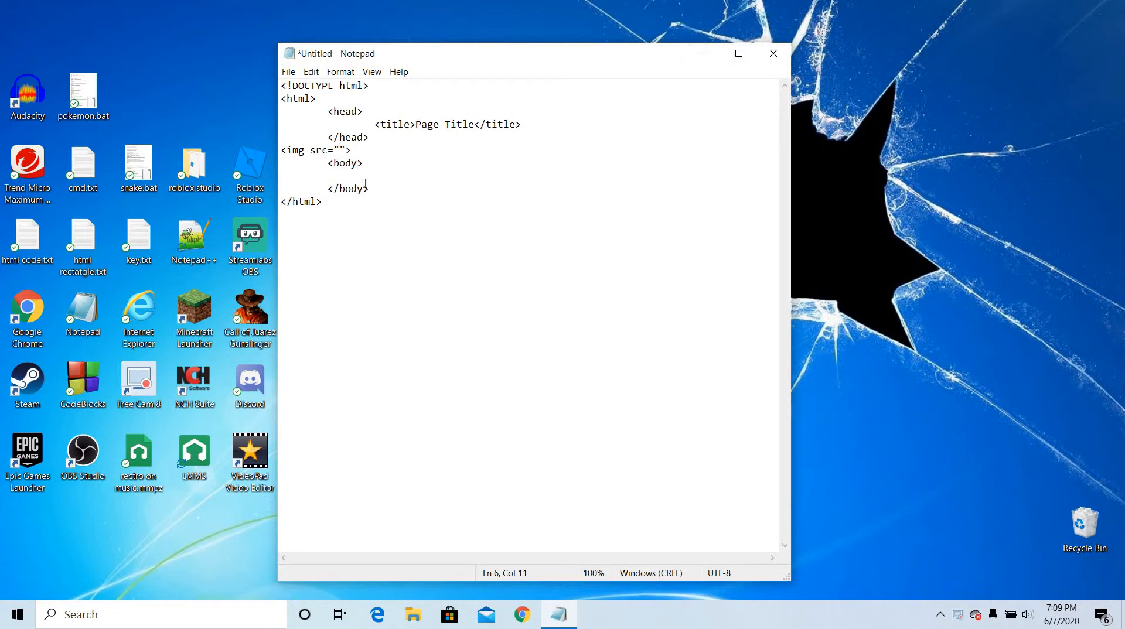
click(375, 174)
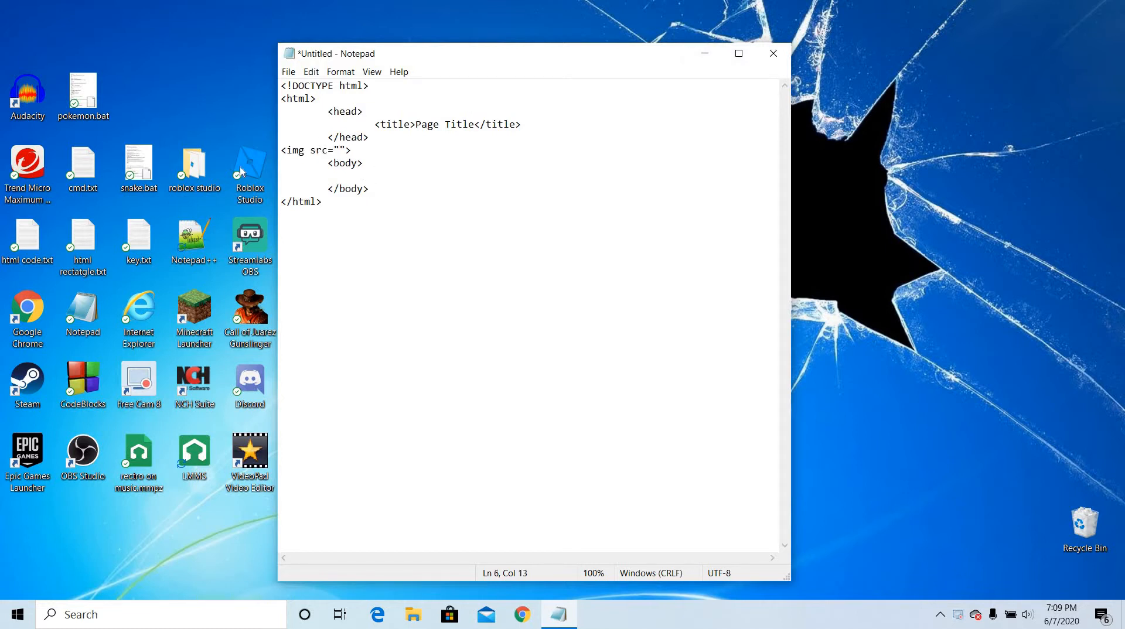
mouse_move(323, 155)
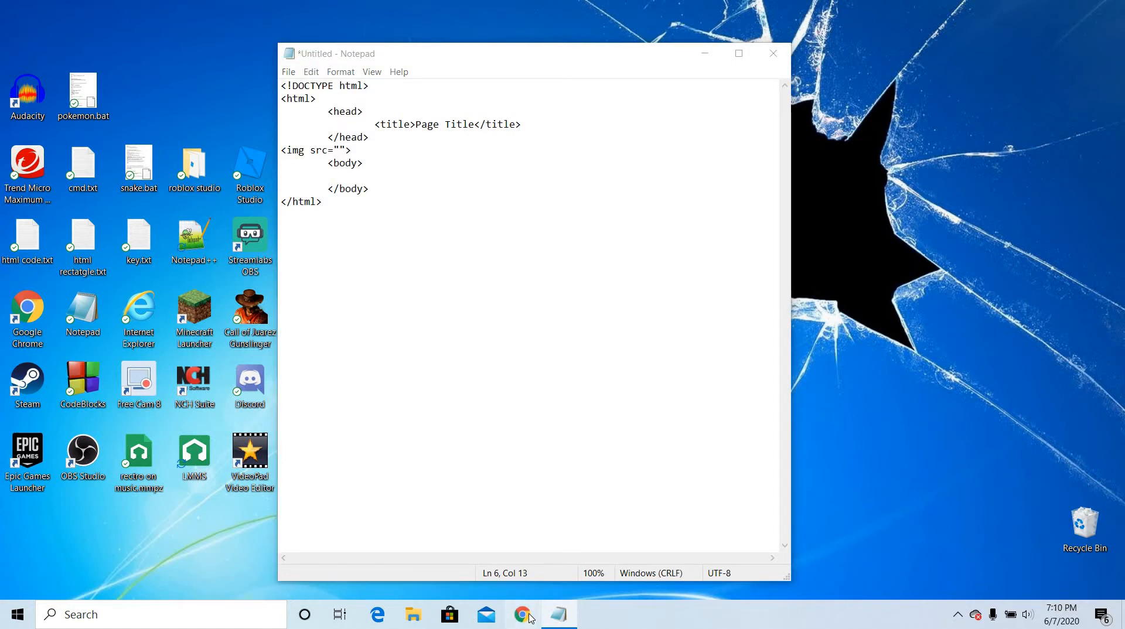
- Search Google Images for 'html code' and copy a webpage-code picture via right-click
click(522, 615)
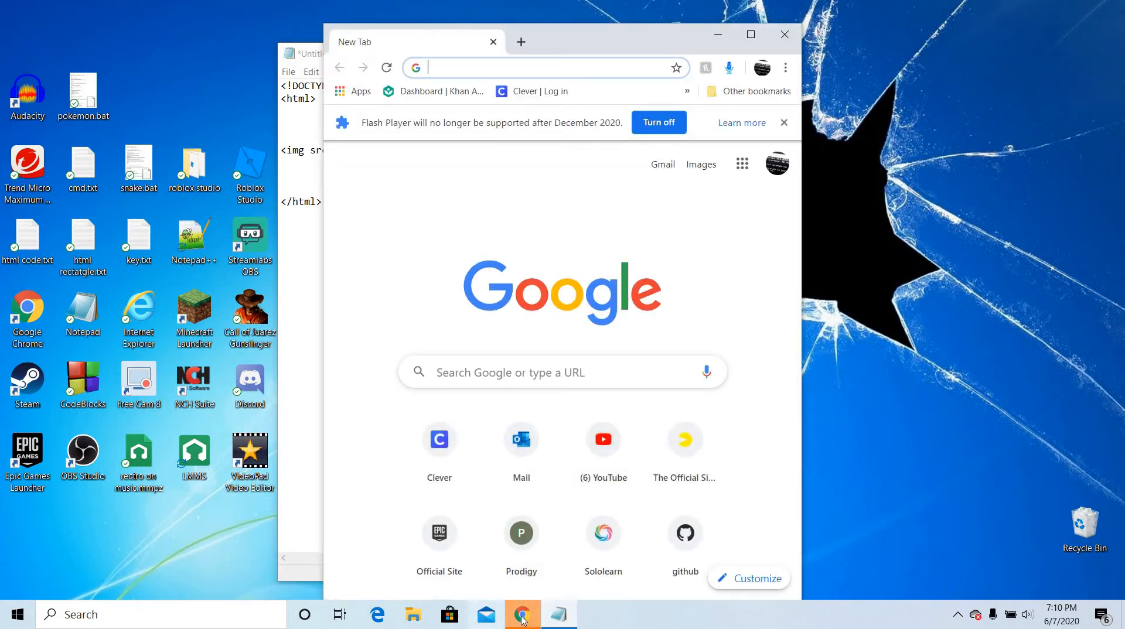
mouse_move(522, 615)
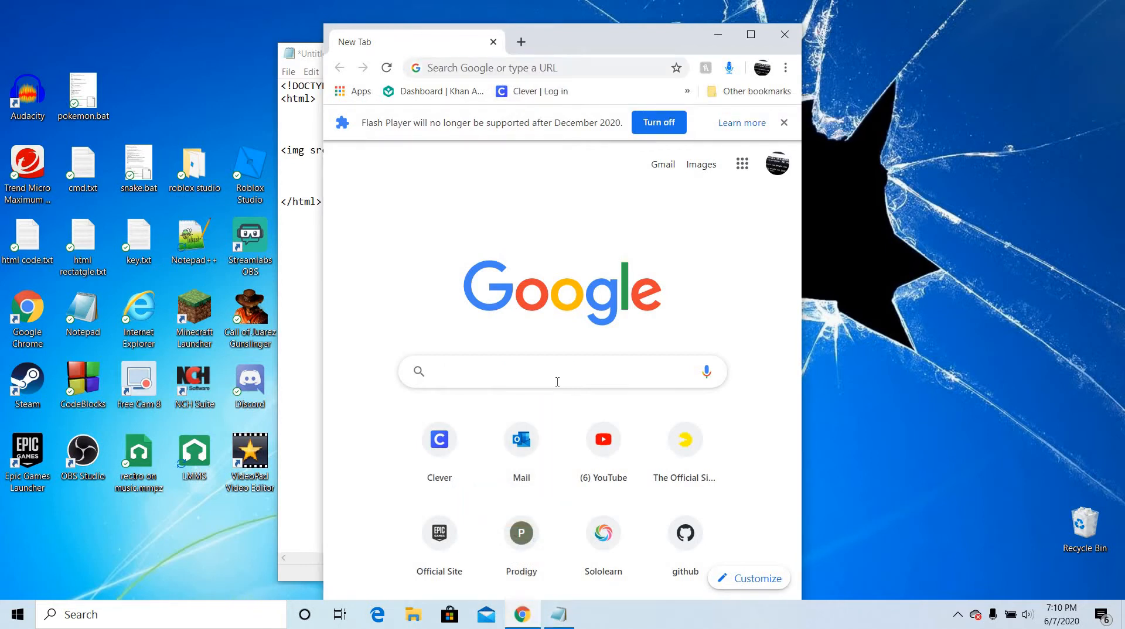
text(html)
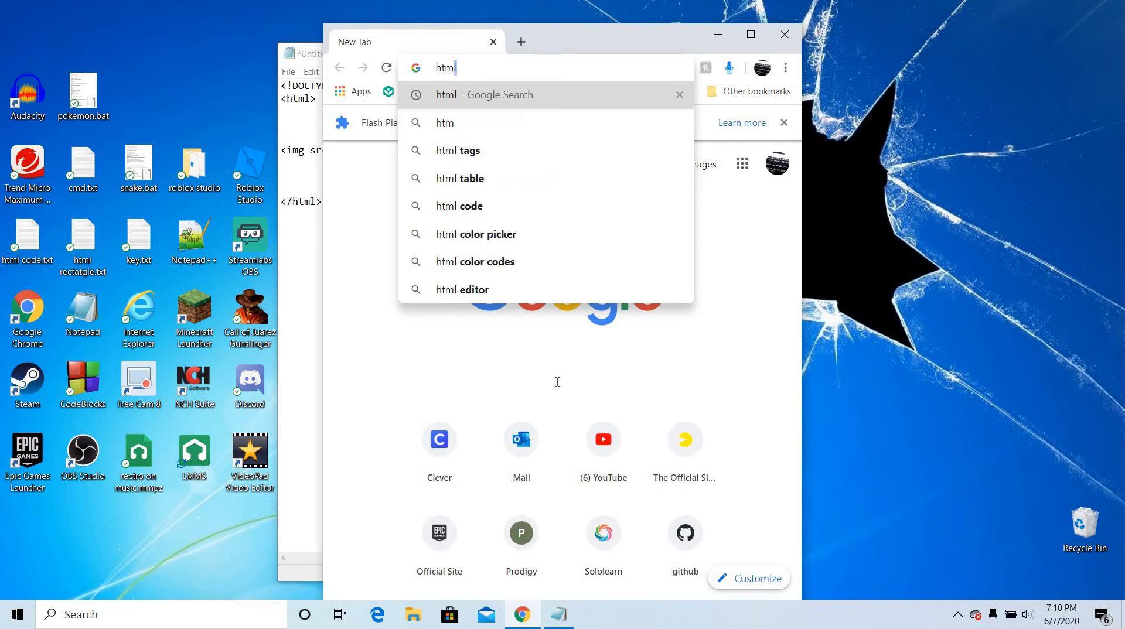
text(co)
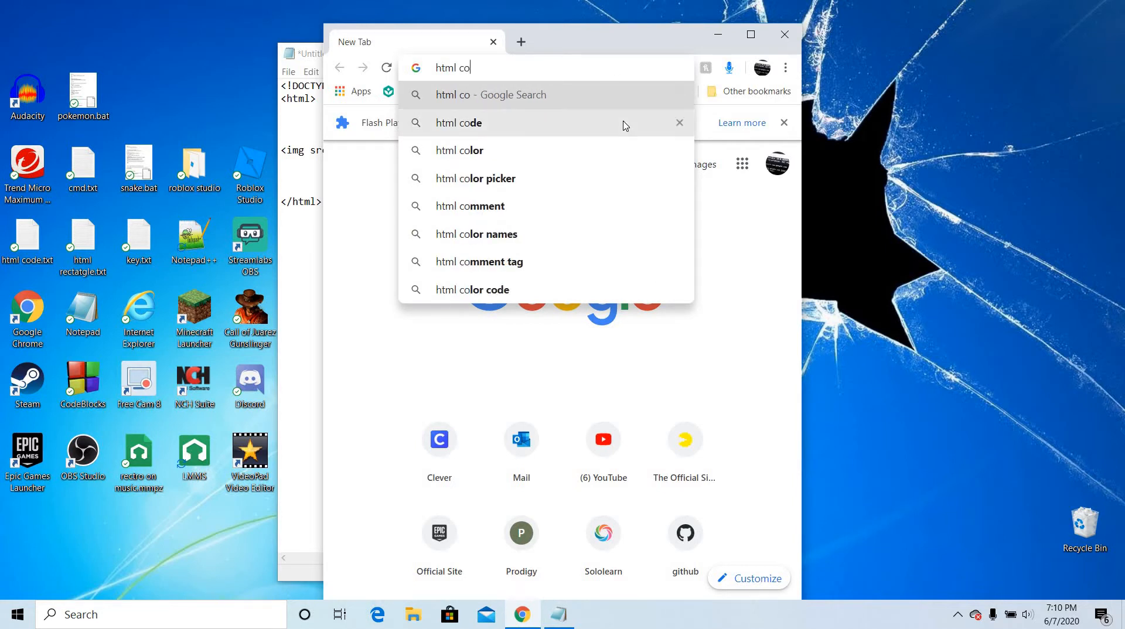
click(458, 123)
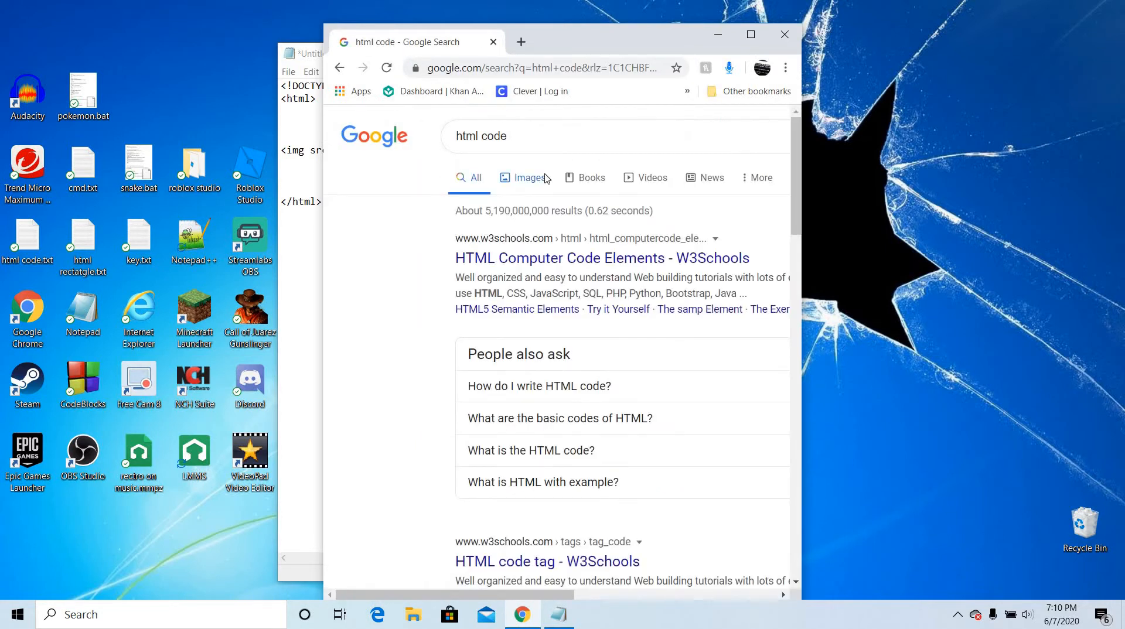
click(524, 177)
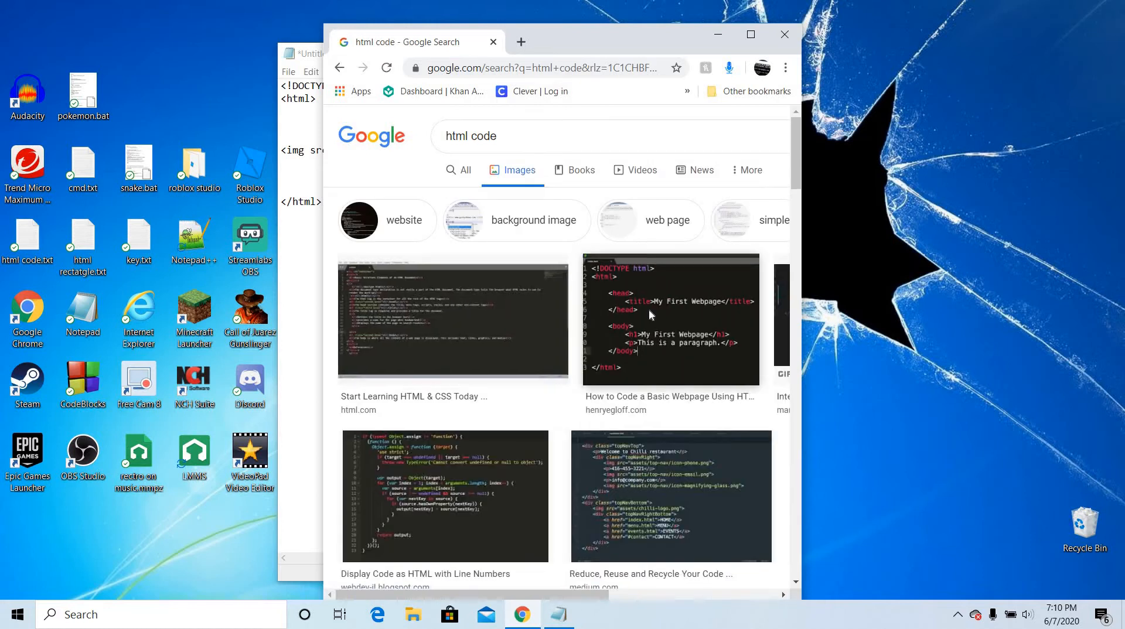
right_click(649, 316)
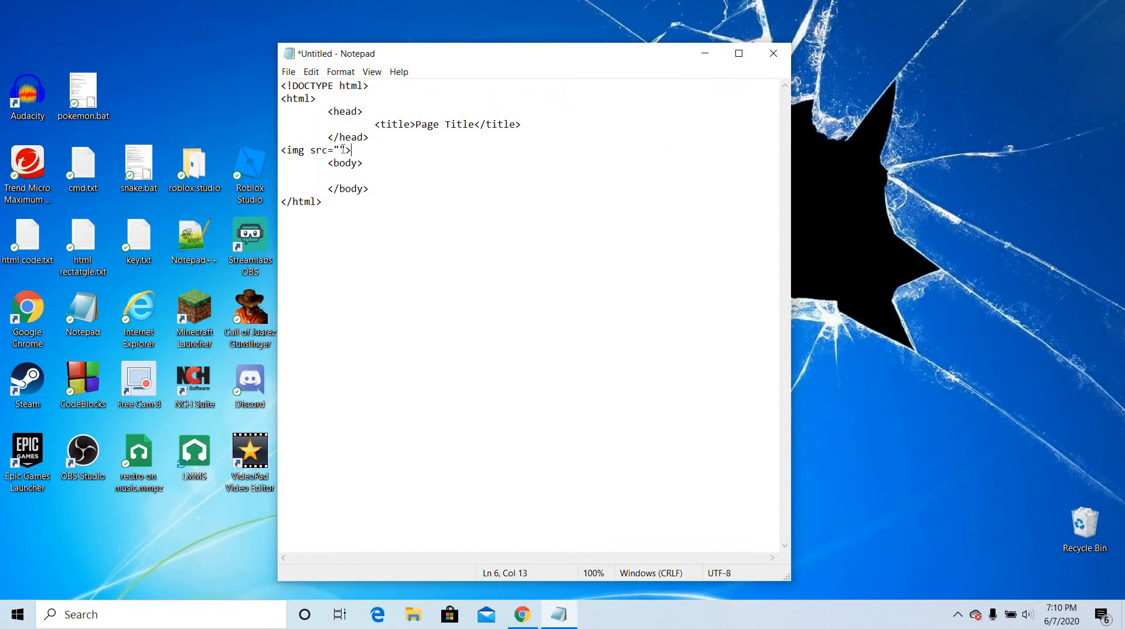
- Paste the copied base64 image data between the img src quotes
right_click(344, 150)
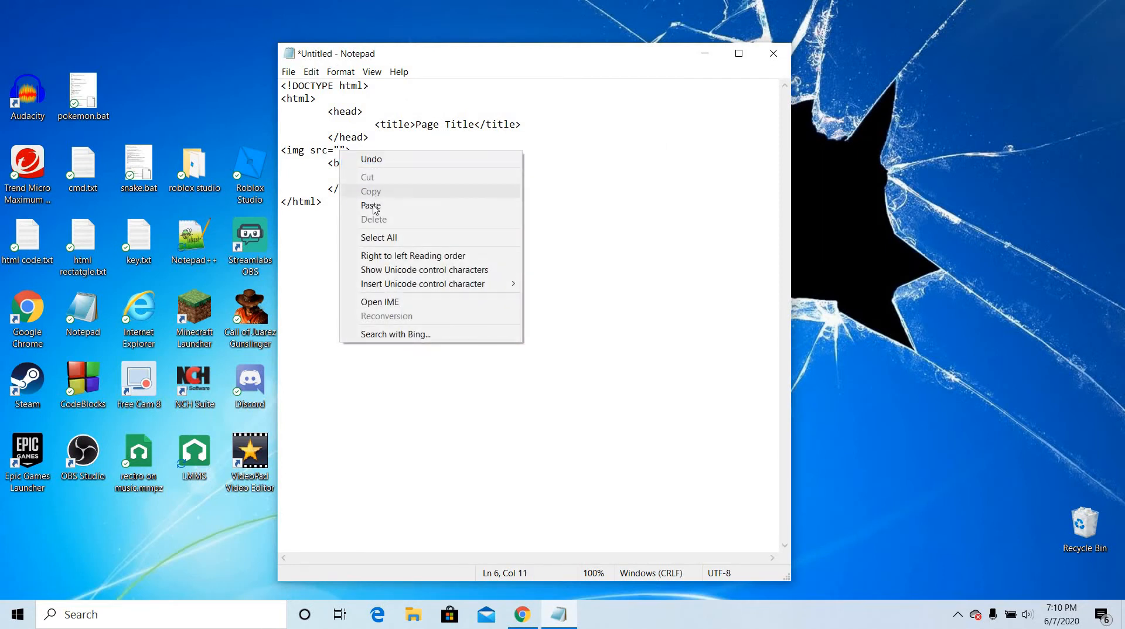
click(371, 206)
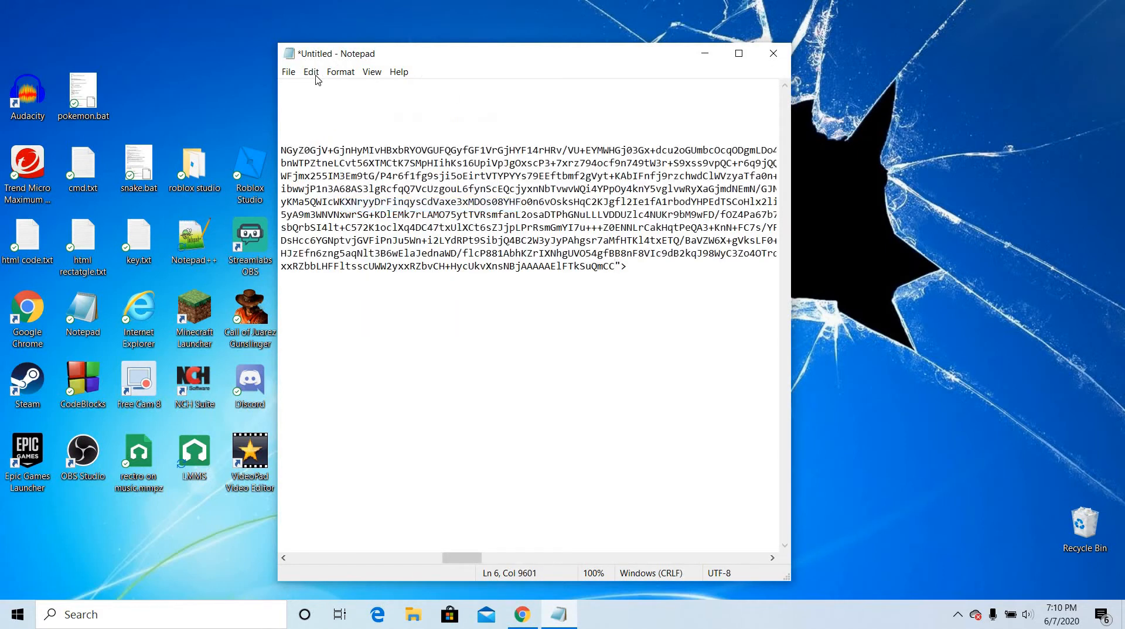
click(288, 72)
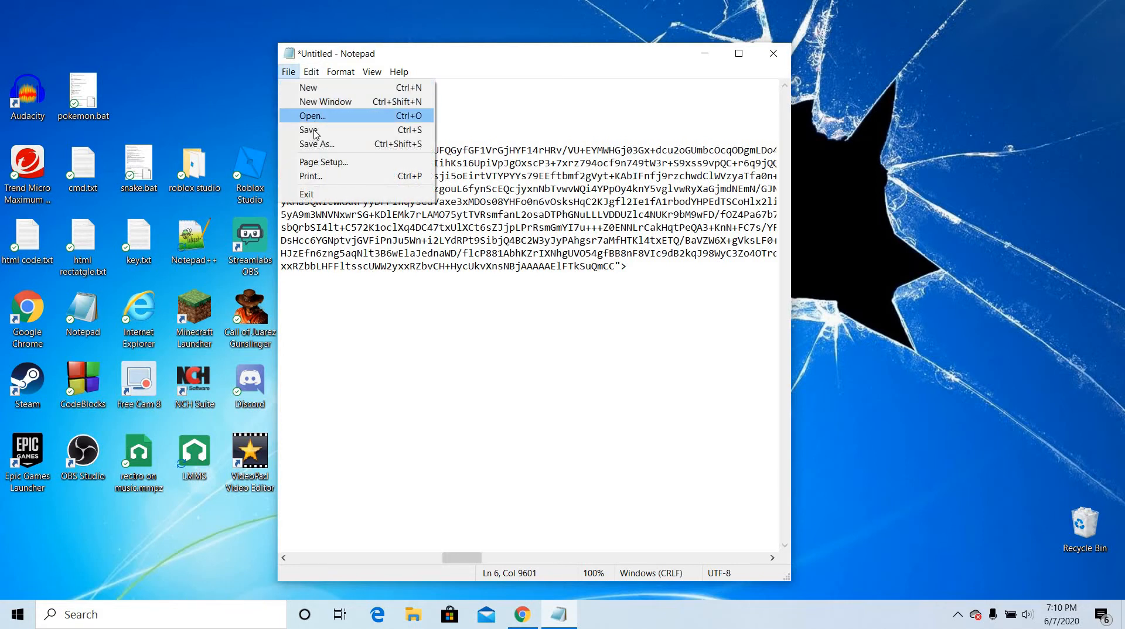
click(316, 144)
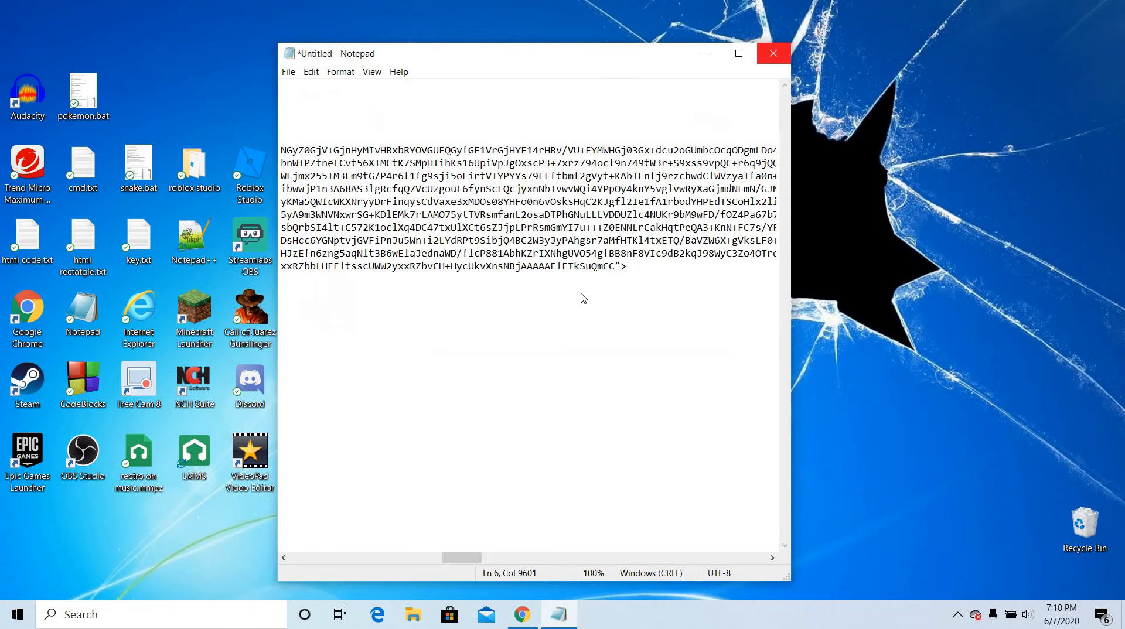
- Save the page as img2.html inside the Desktop Html folder
click(287, 71)
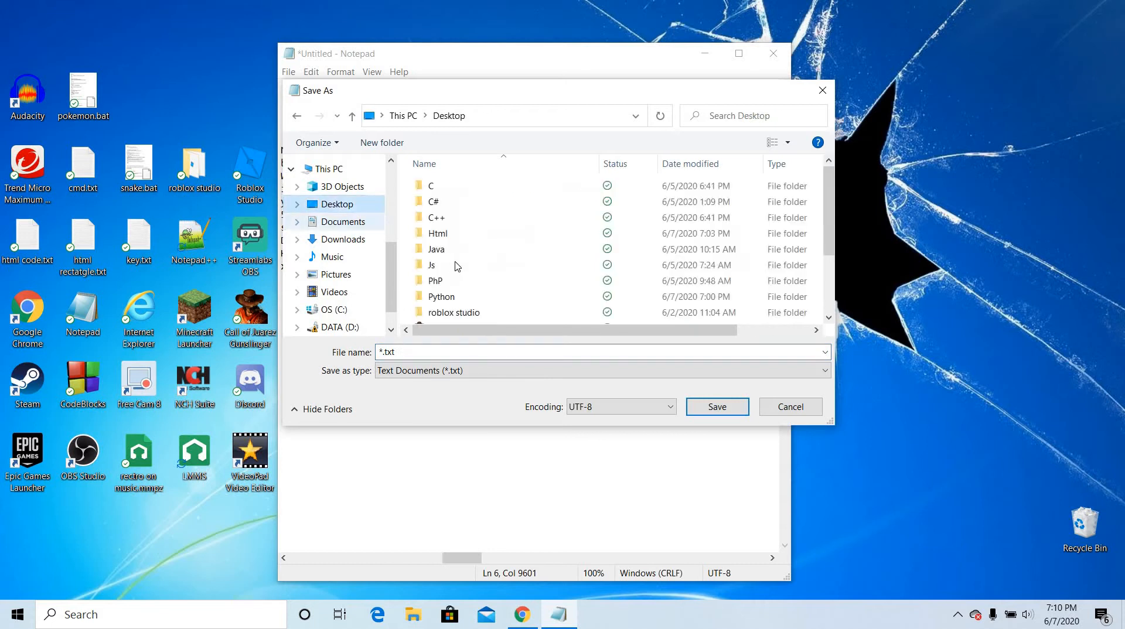
click(435, 217)
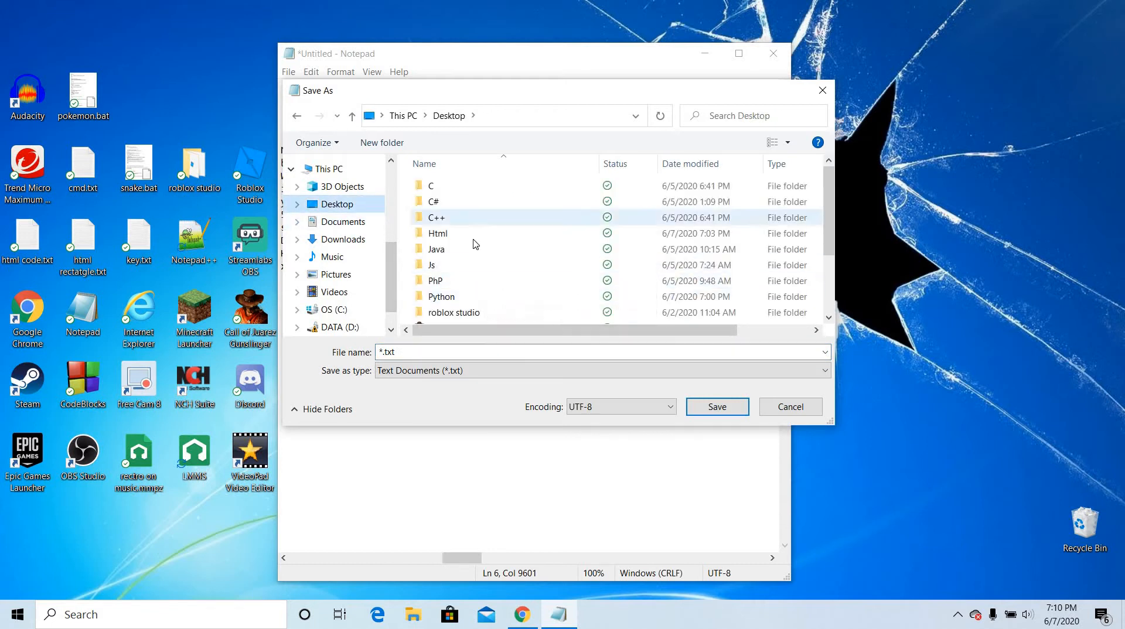
double_click(437, 233)
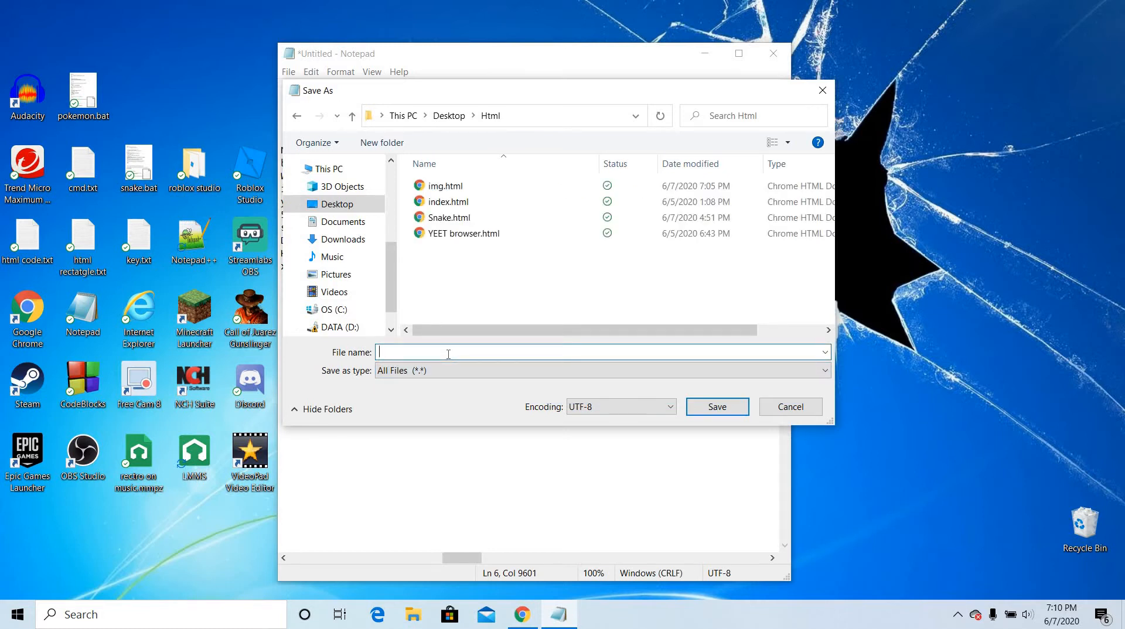
text(img2.)
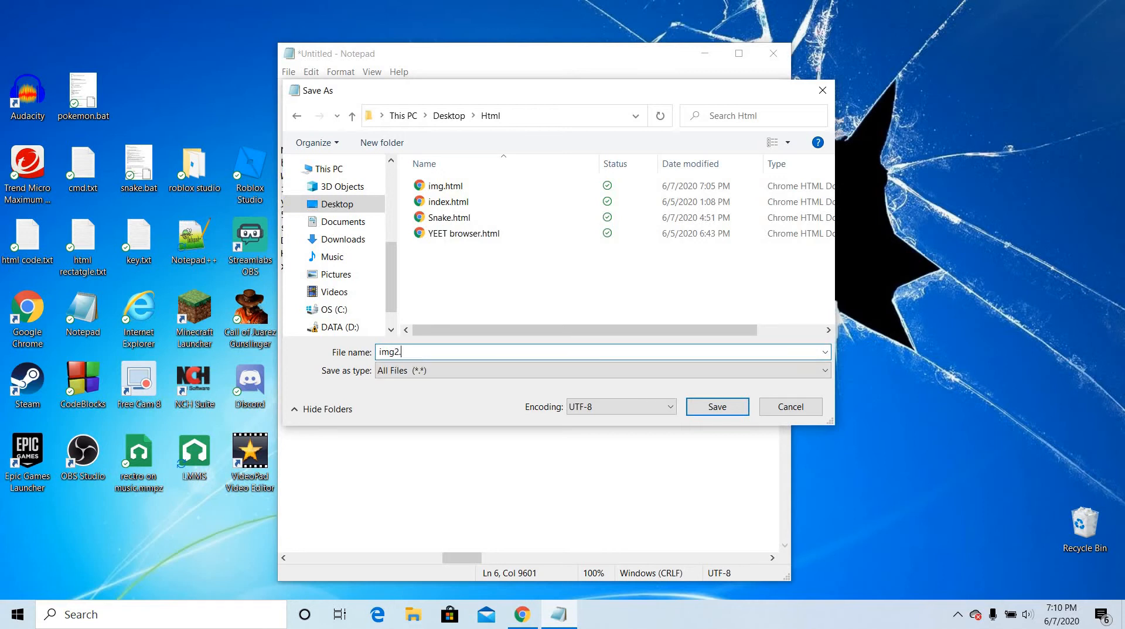
text(html)
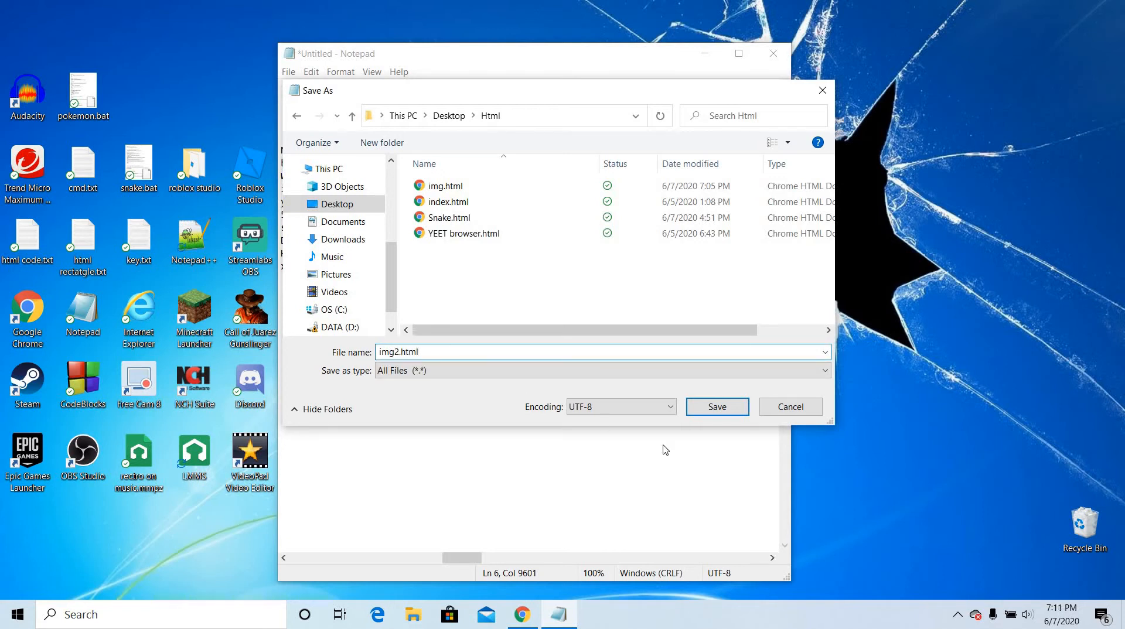
click(715, 407)
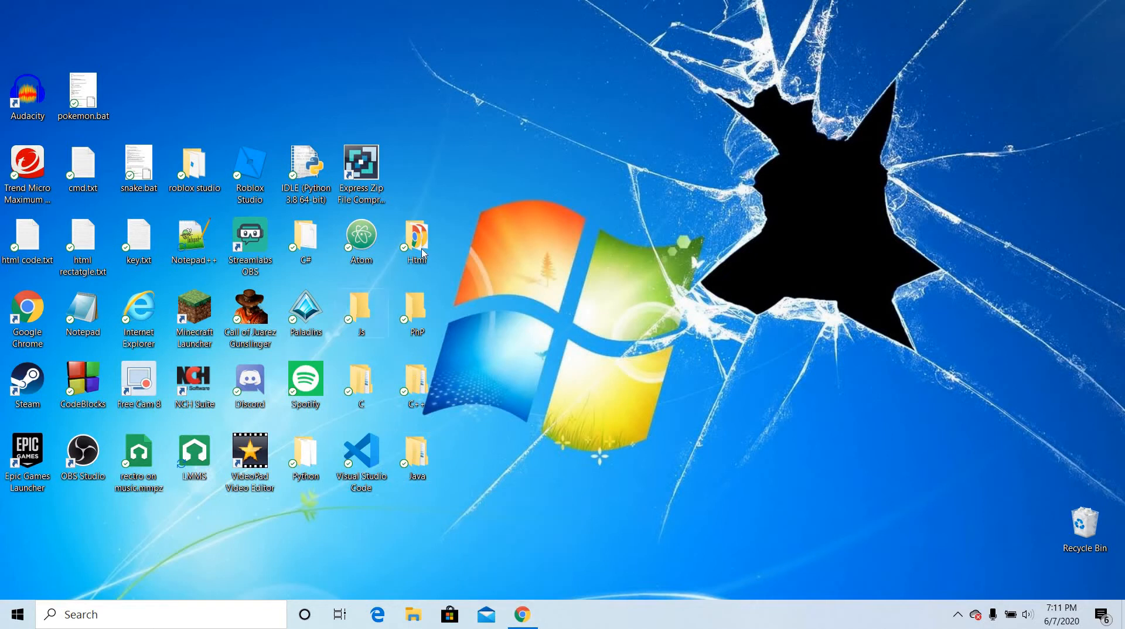
- Open img2.html in Chrome, close the old preview tab, and return to the Html folder
double_click(415, 240)
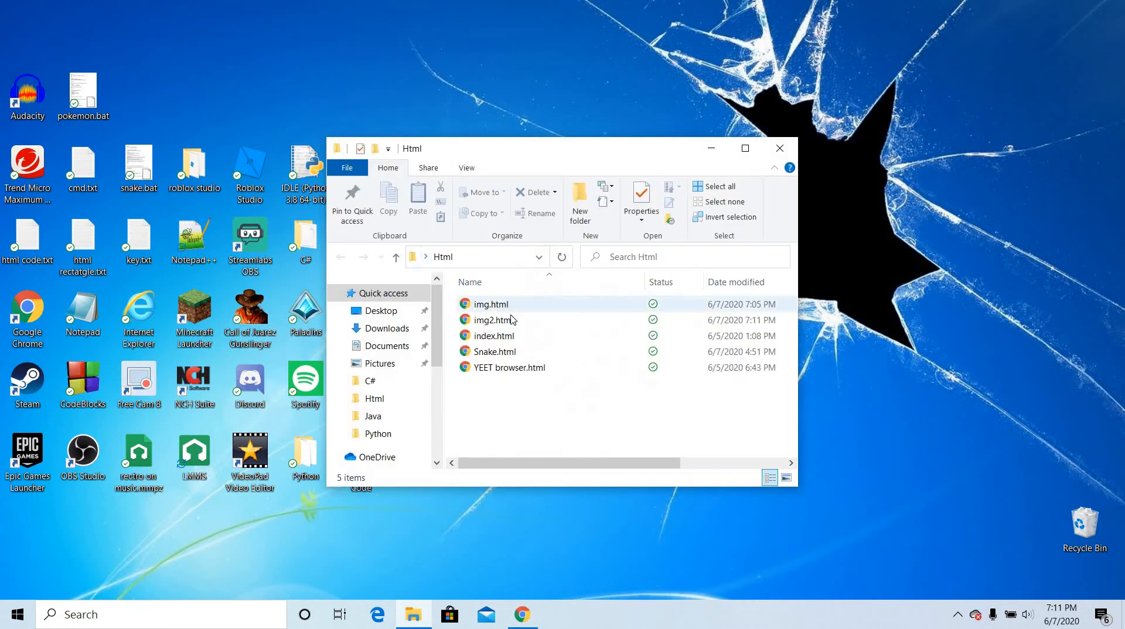
mouse_move(492, 320)
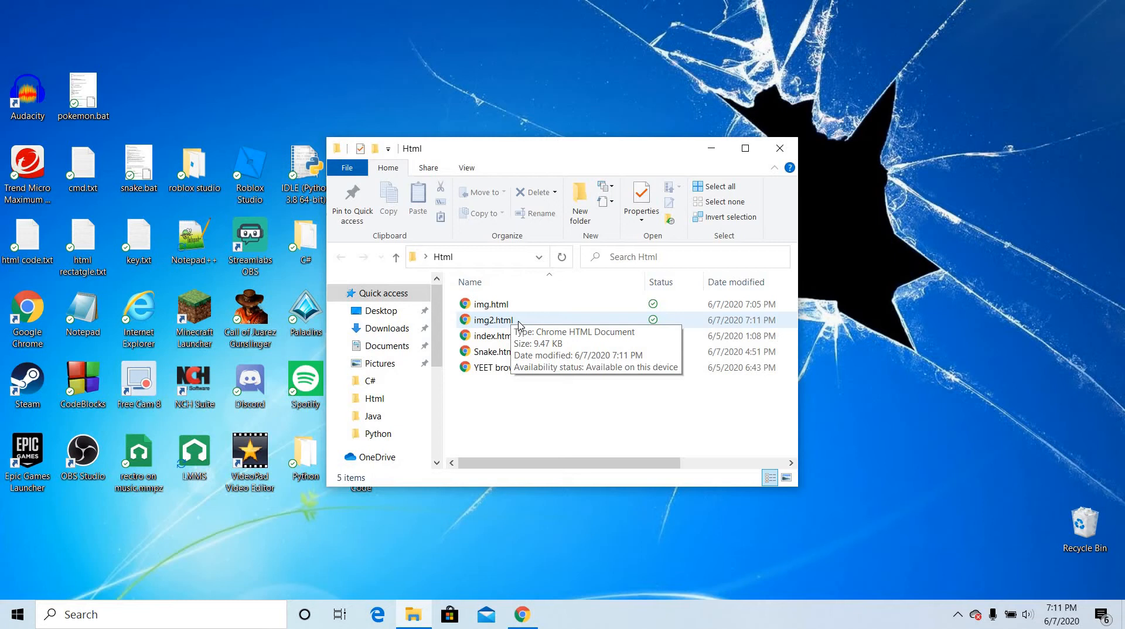
double_click(490, 304)
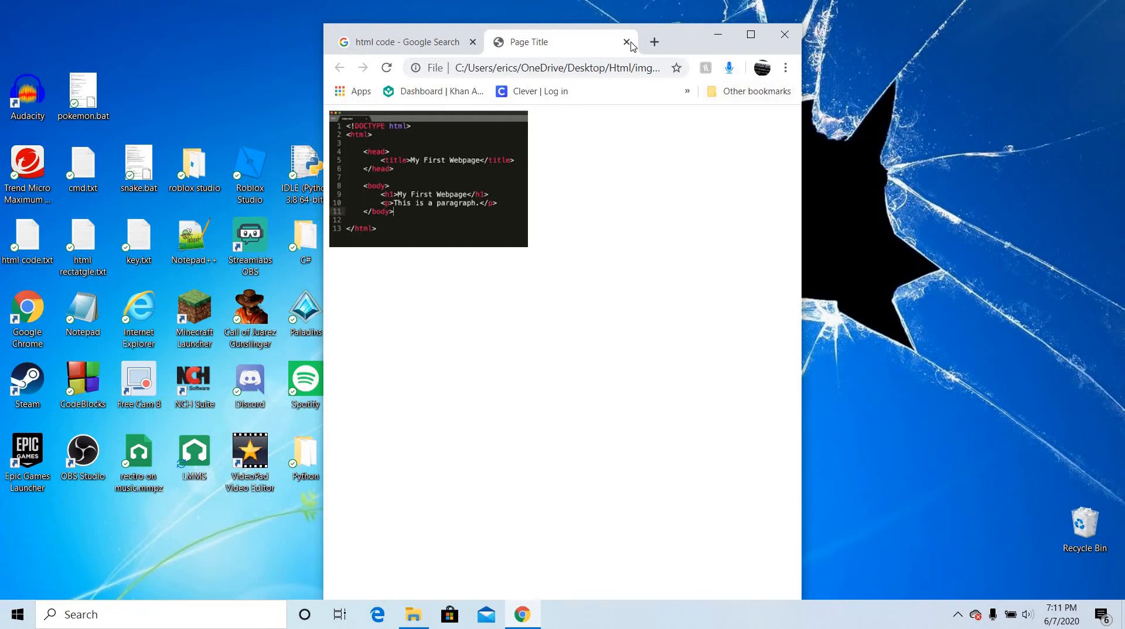
click(625, 42)
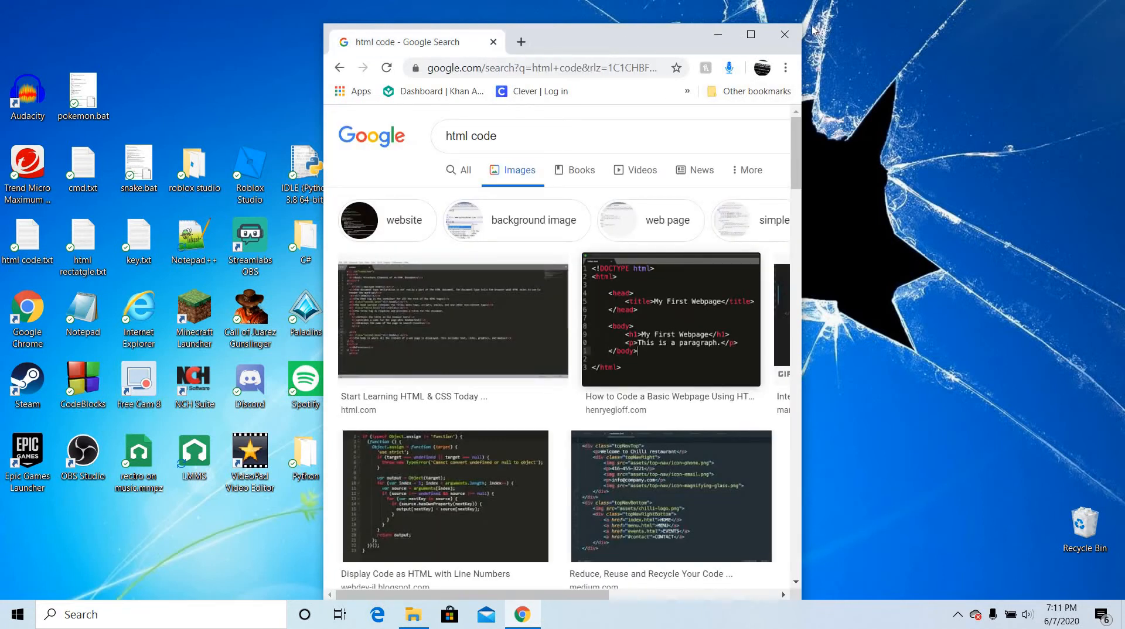
click(412, 614)
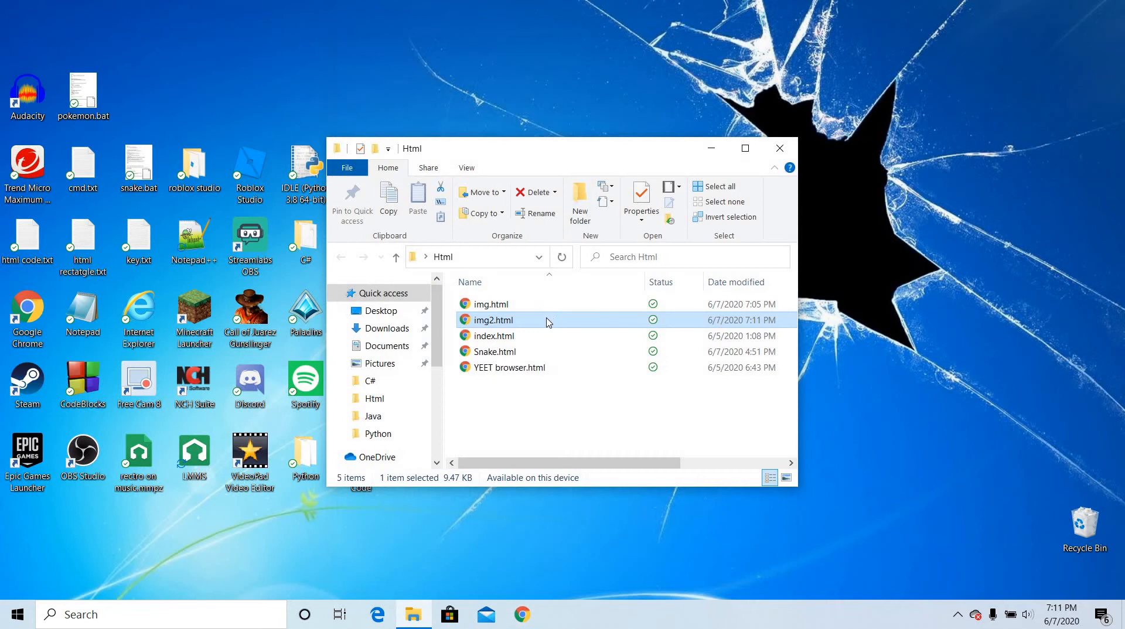
- Open img2.html with 'Edit with Notepad++' from its right-click menu
right_click(492, 319)
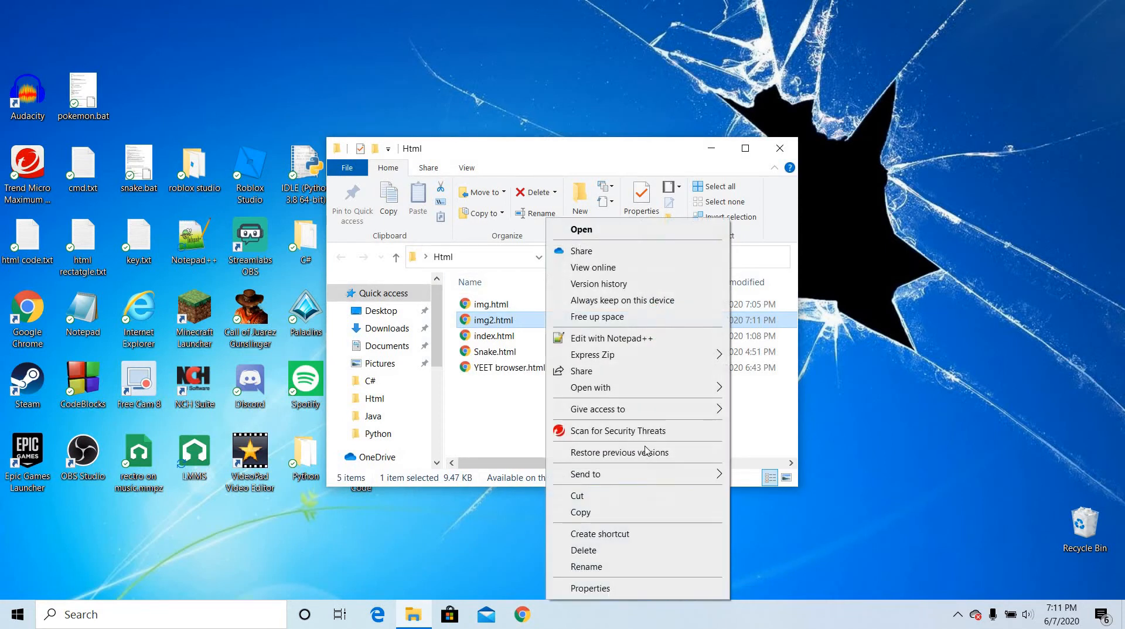
mouse_move(591, 354)
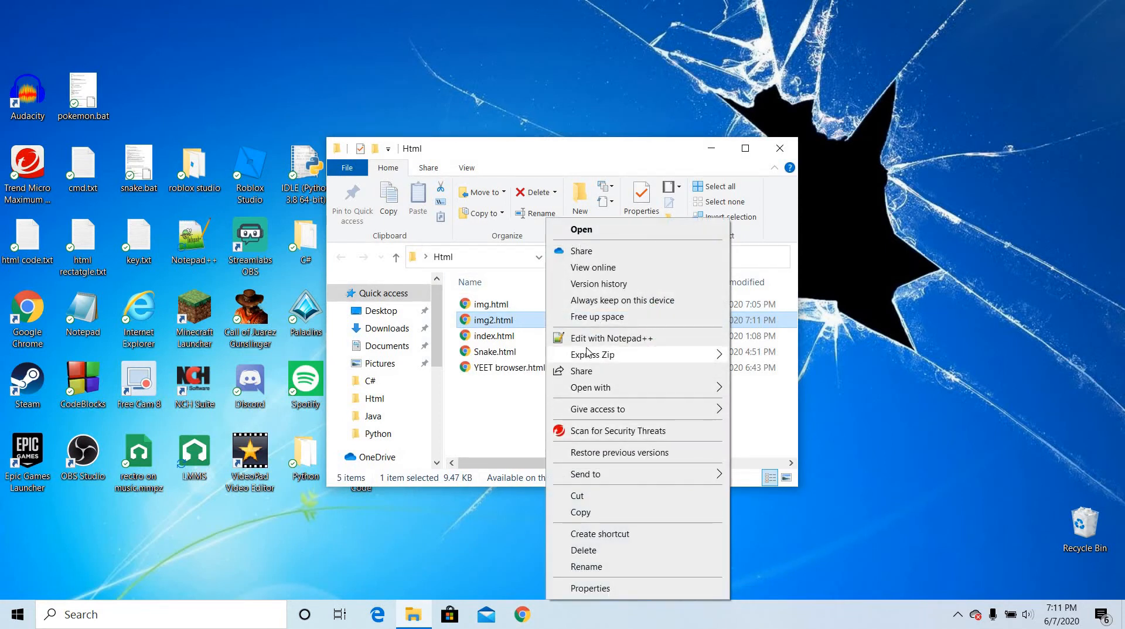
click(613, 338)
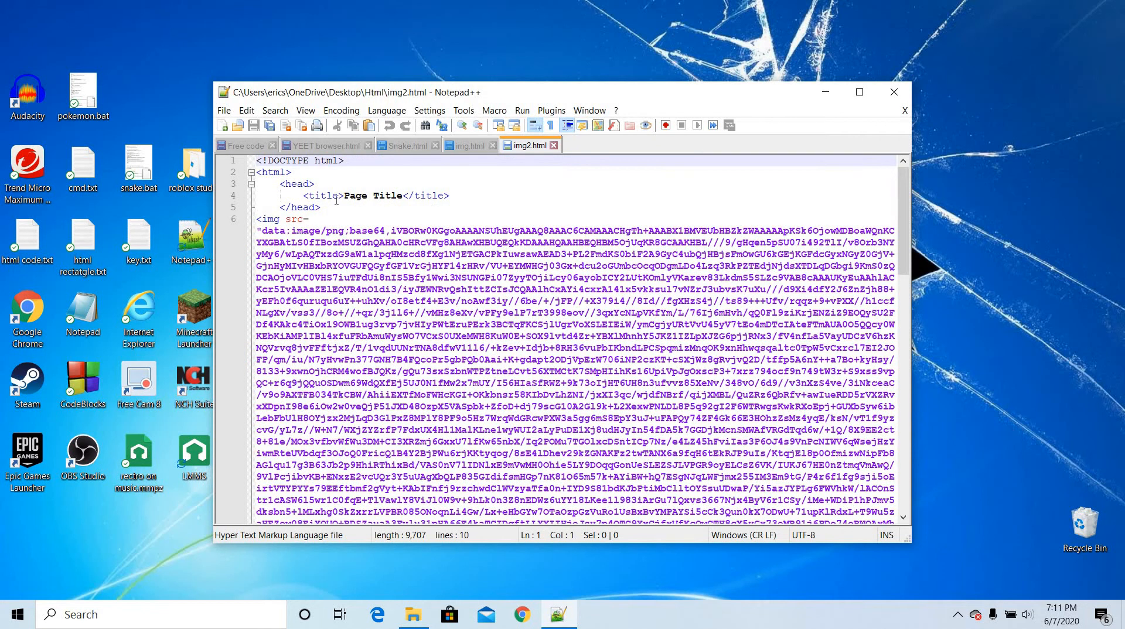
- Insert an <hr> line right after </head> in img2.html and close Notepad++
click(344, 207)
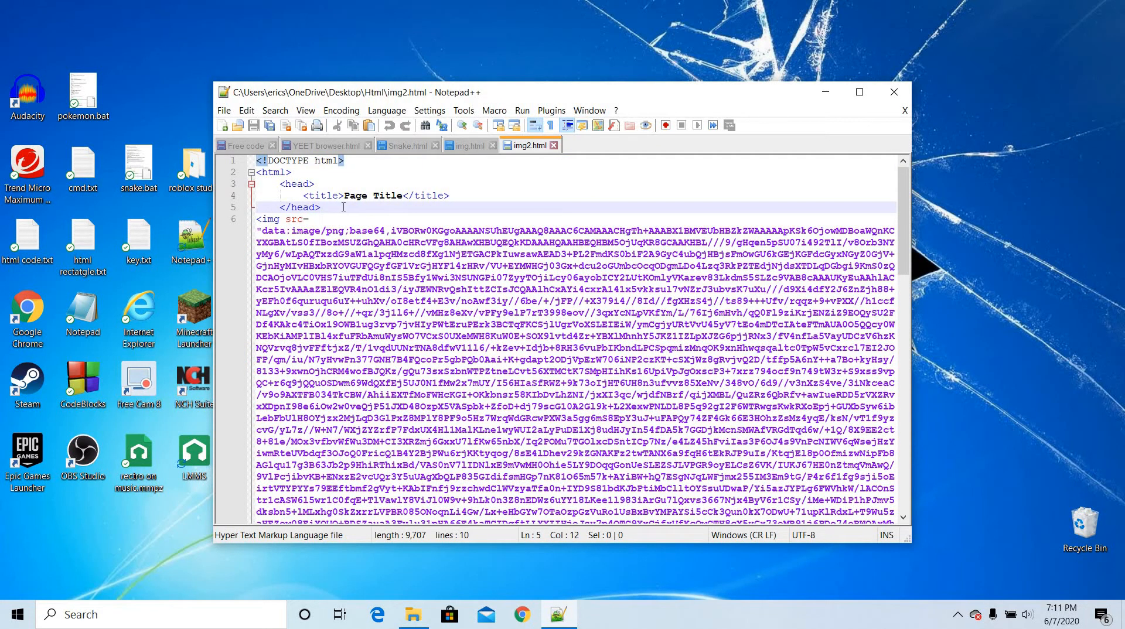
key(Enter)
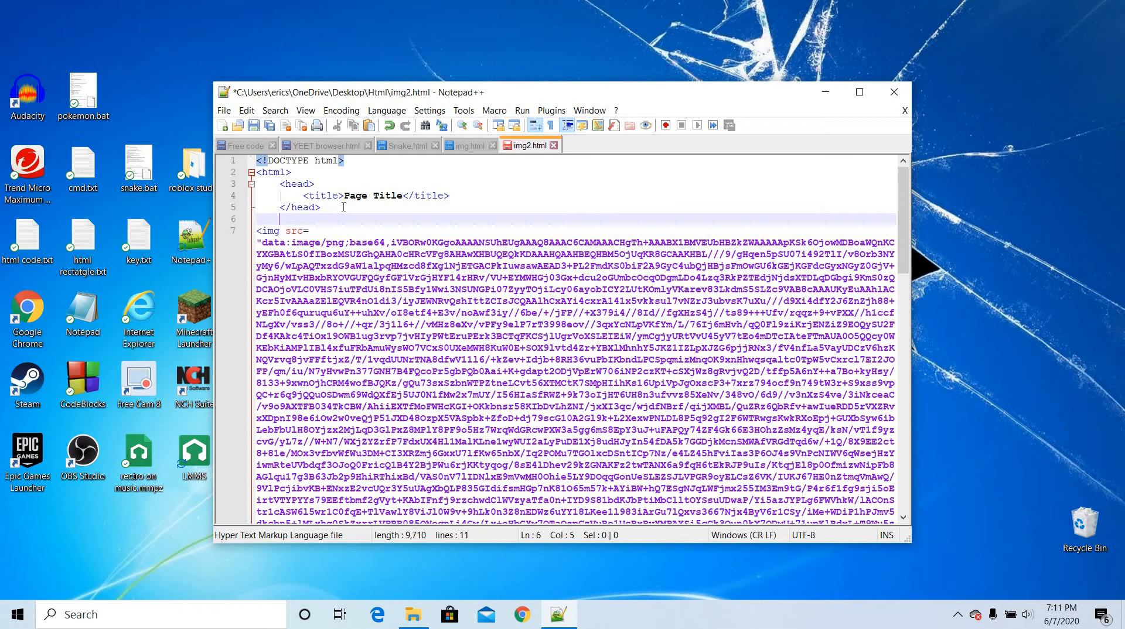
text(<)
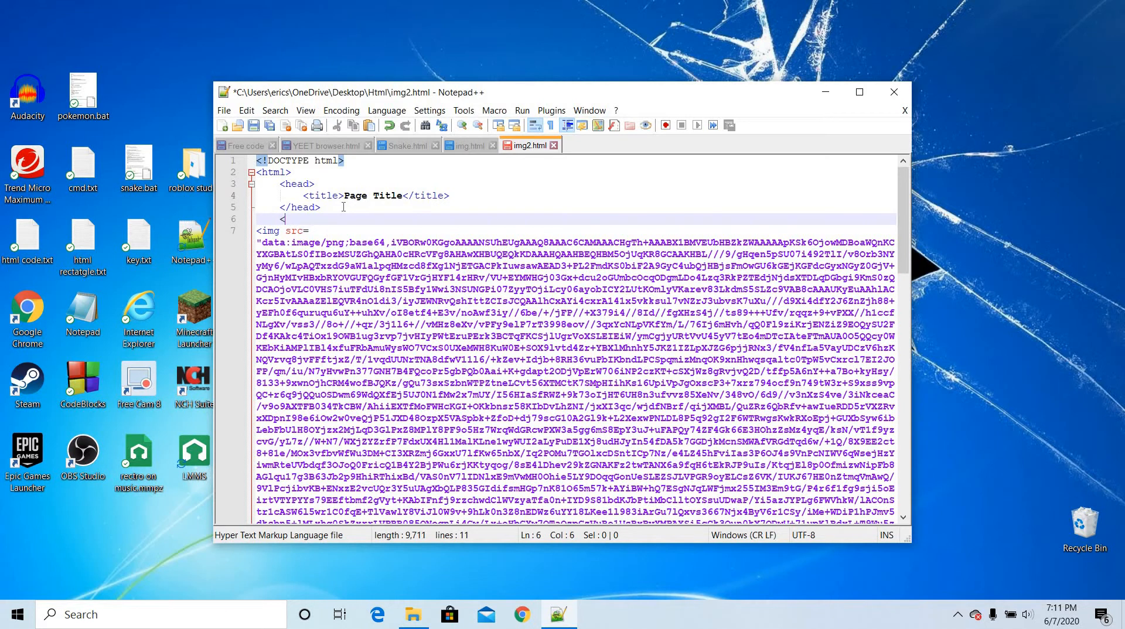
text(hr>)
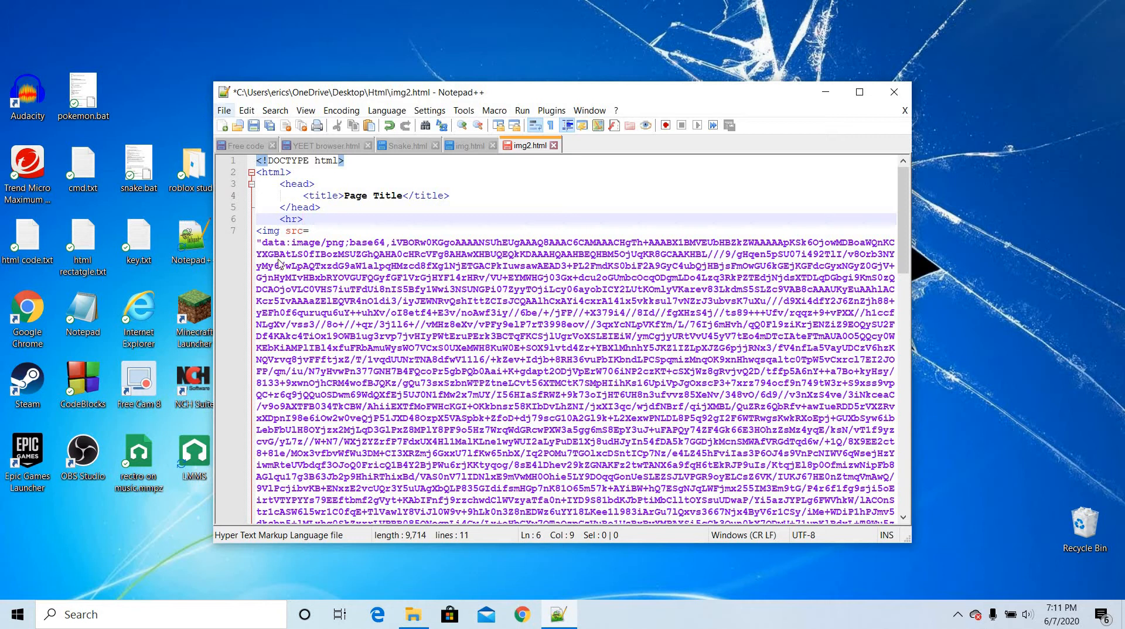
click(223, 110)
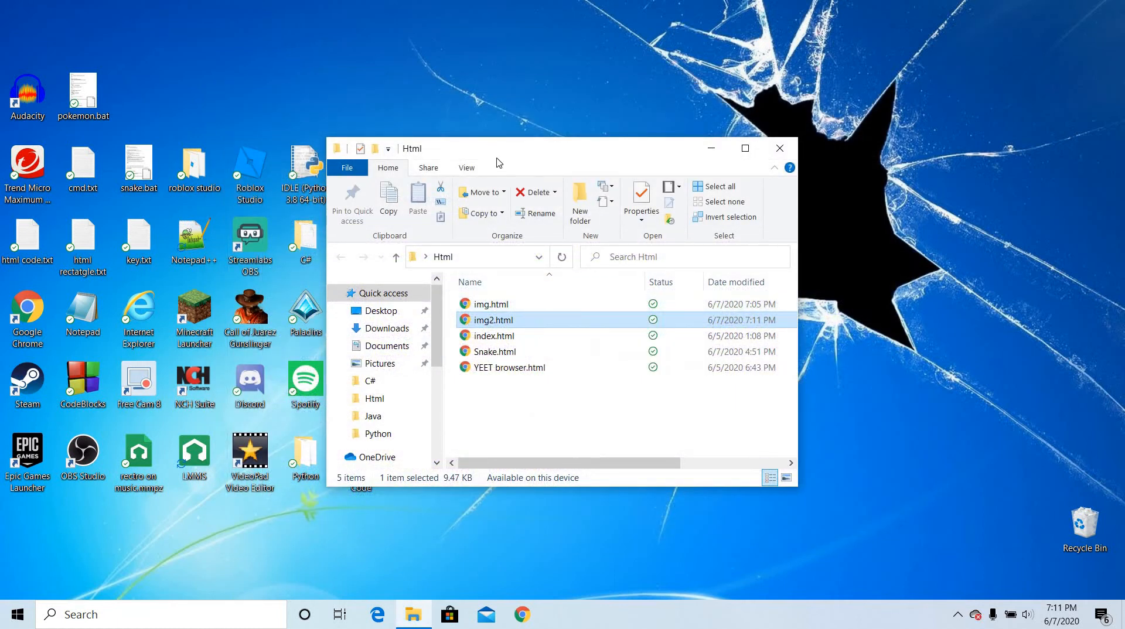
- Reopen img2.html in Chrome showing the horizontal rule, plus a blank new tab
double_click(493, 320)
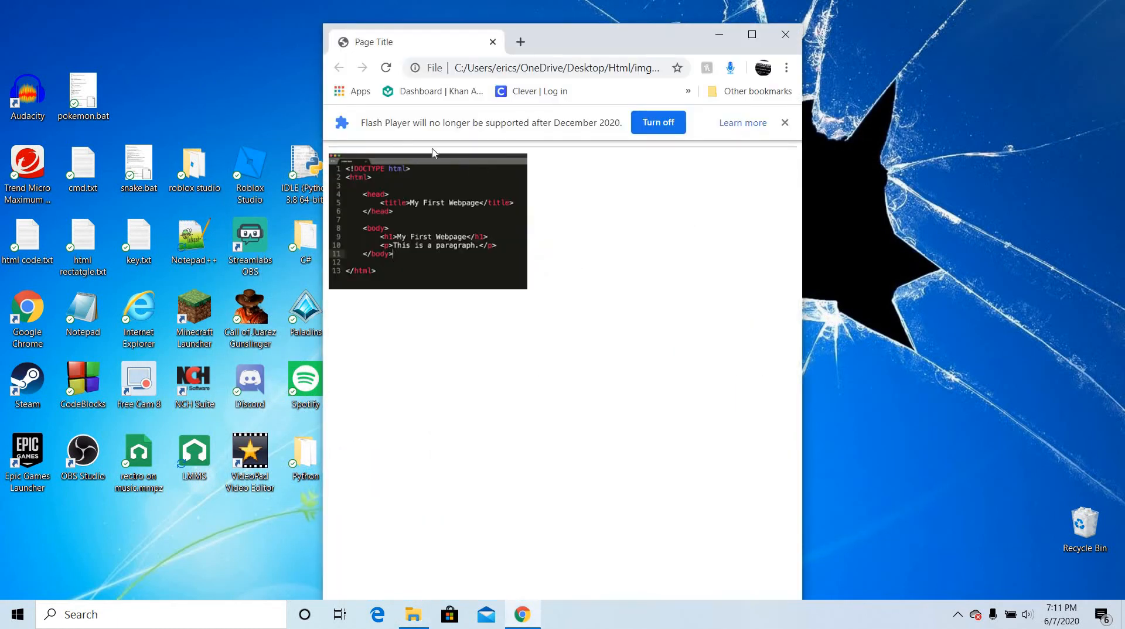
mouse_move(398, 226)
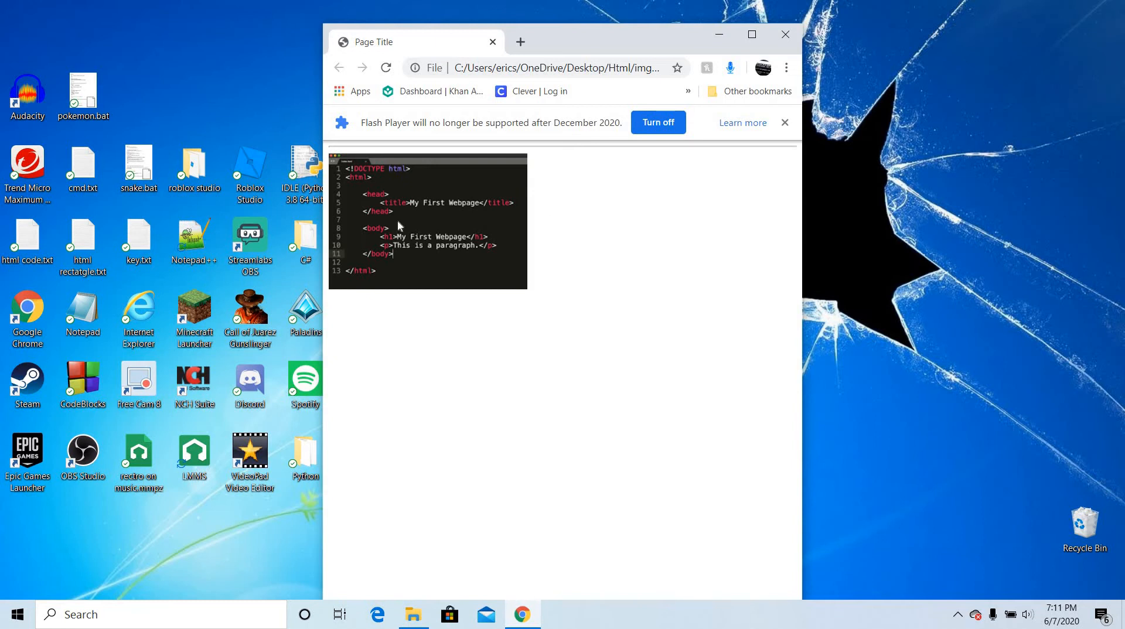
click(520, 42)
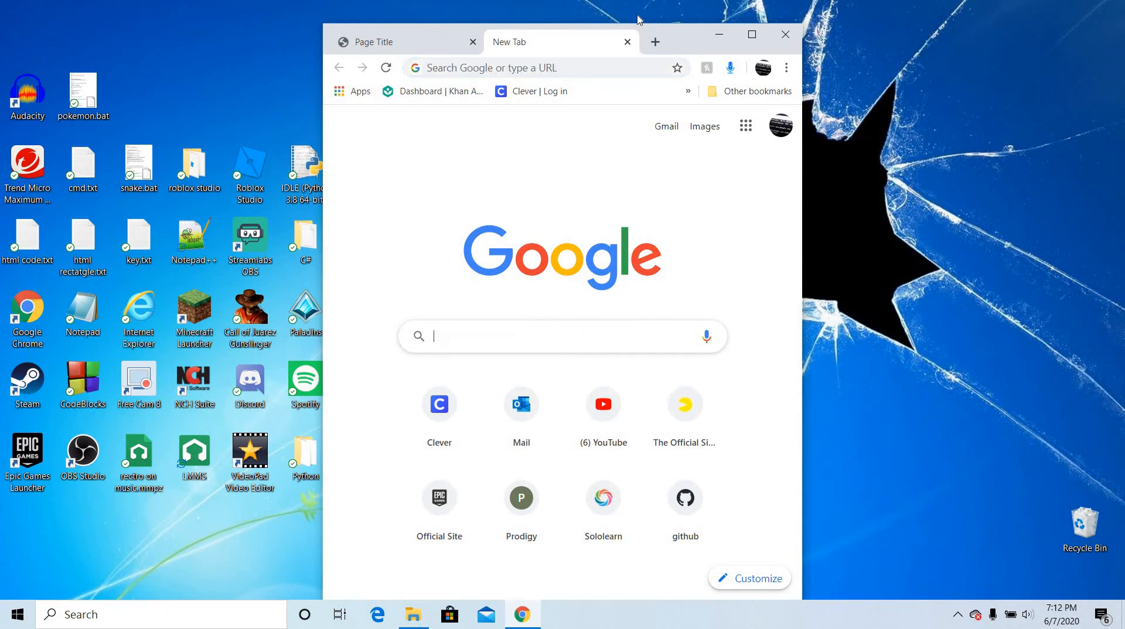
- Browse Google image results for 'game background' in a fresh tab, then close it
click(627, 42)
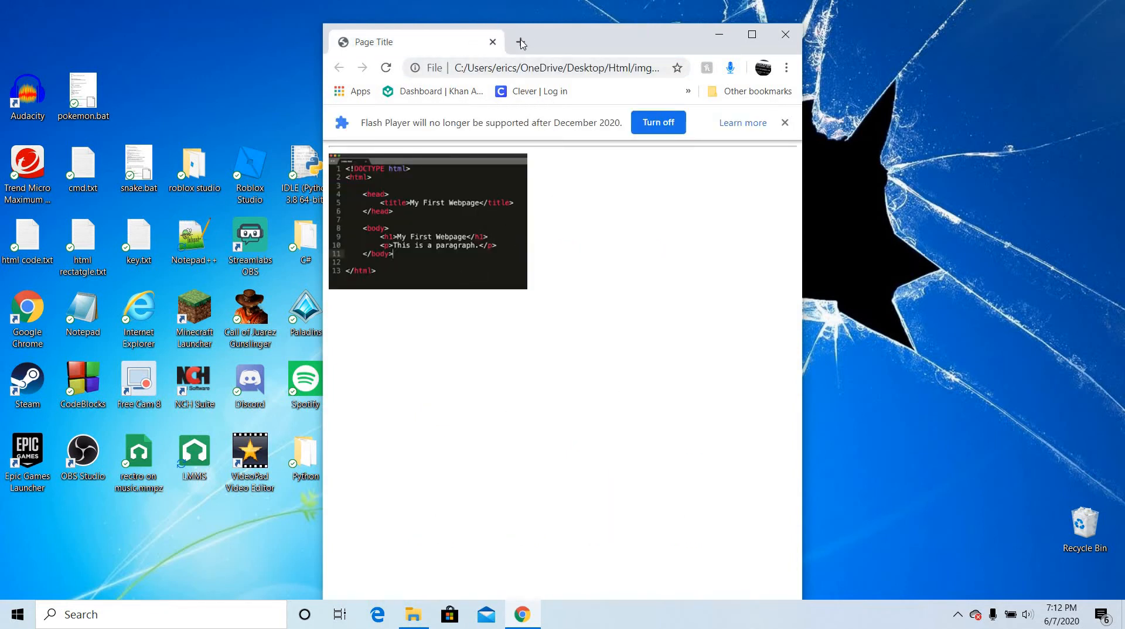
click(520, 41)
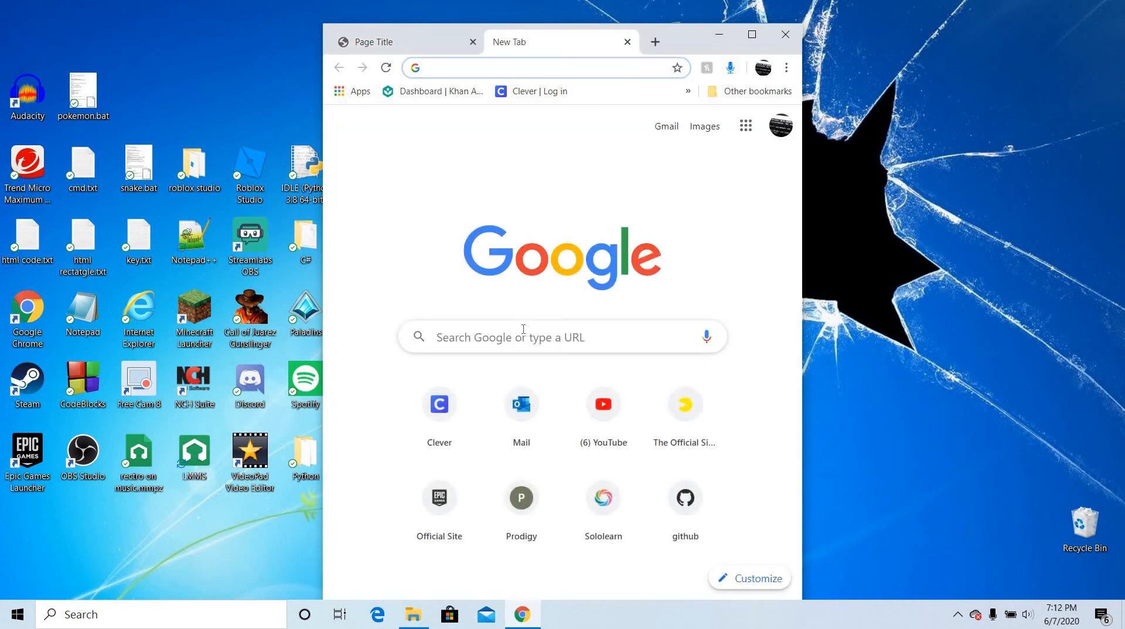
text(gam)
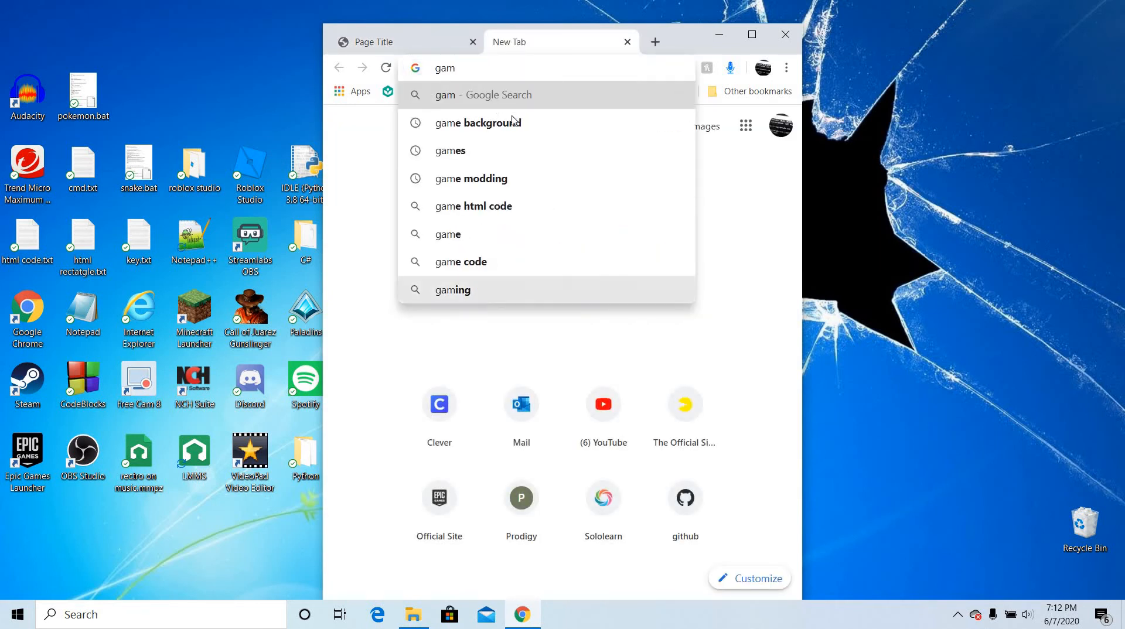
click(477, 122)
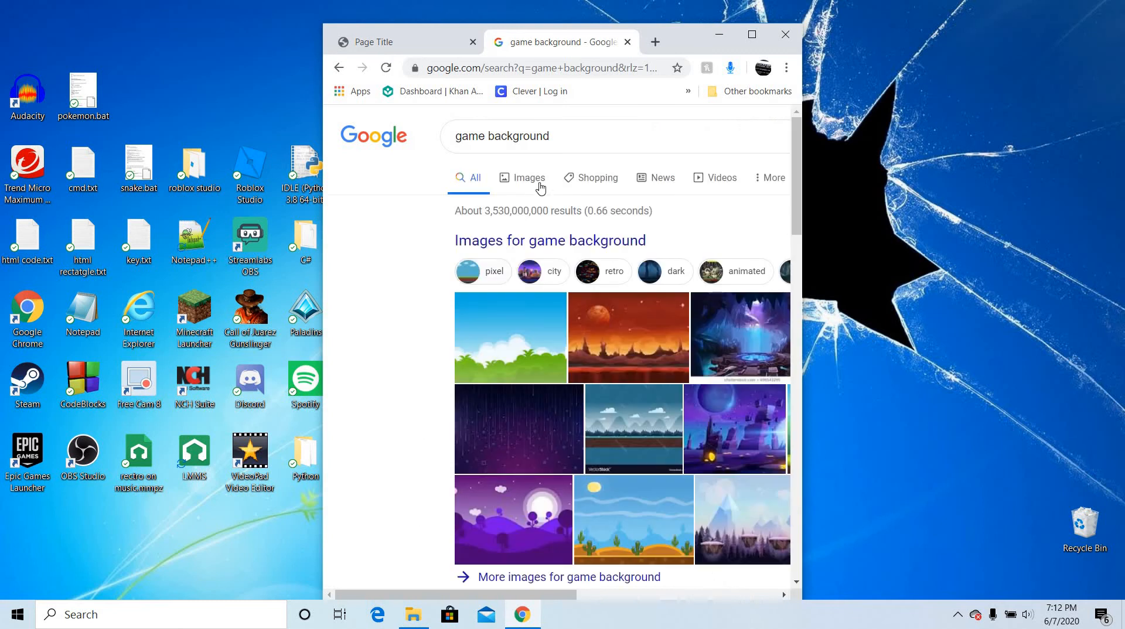
click(530, 177)
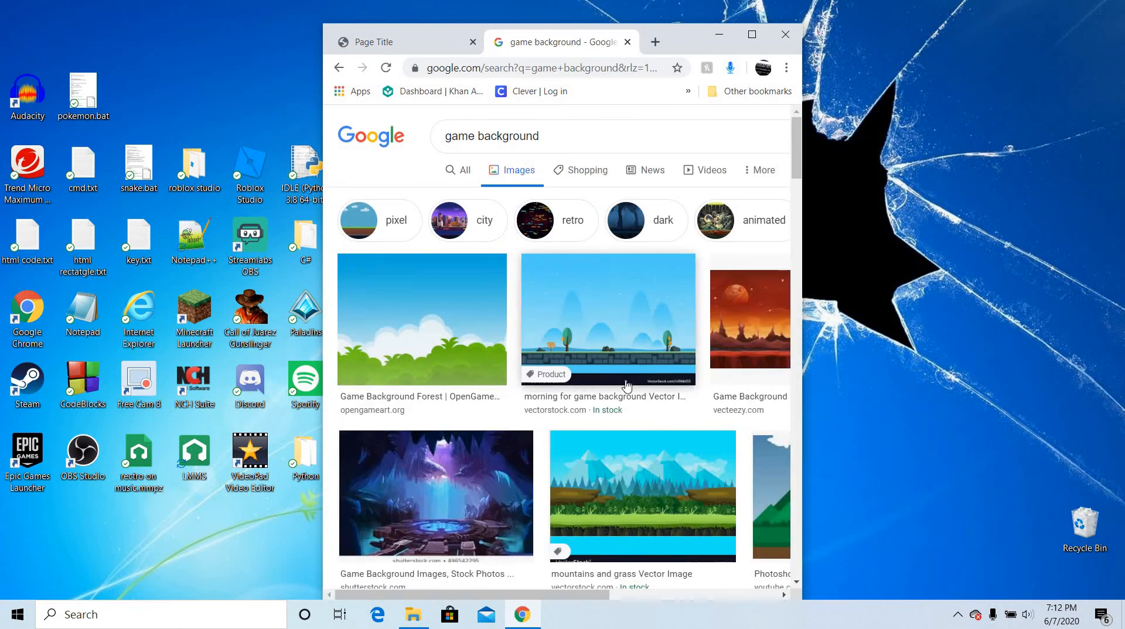
scroll(down, 3)
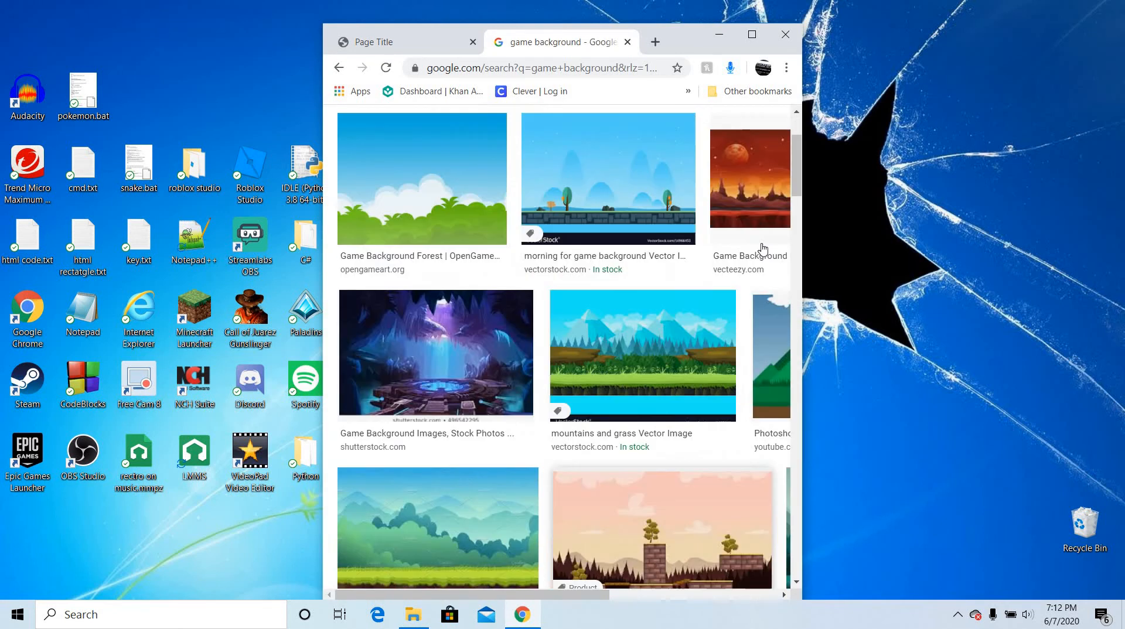
scroll(down, 3)
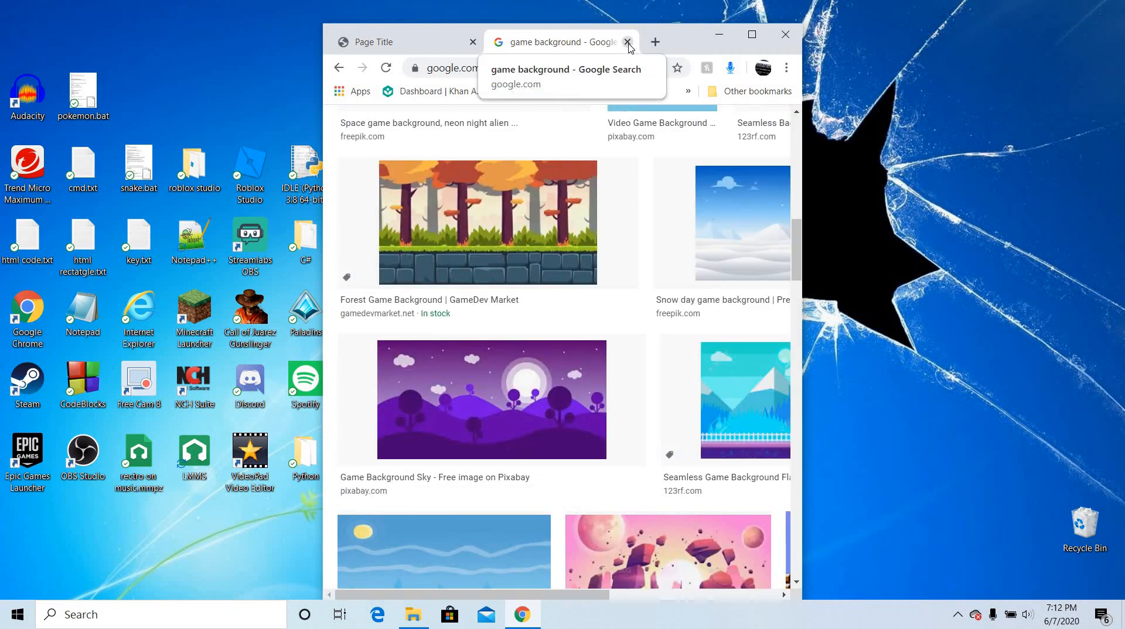
click(629, 41)
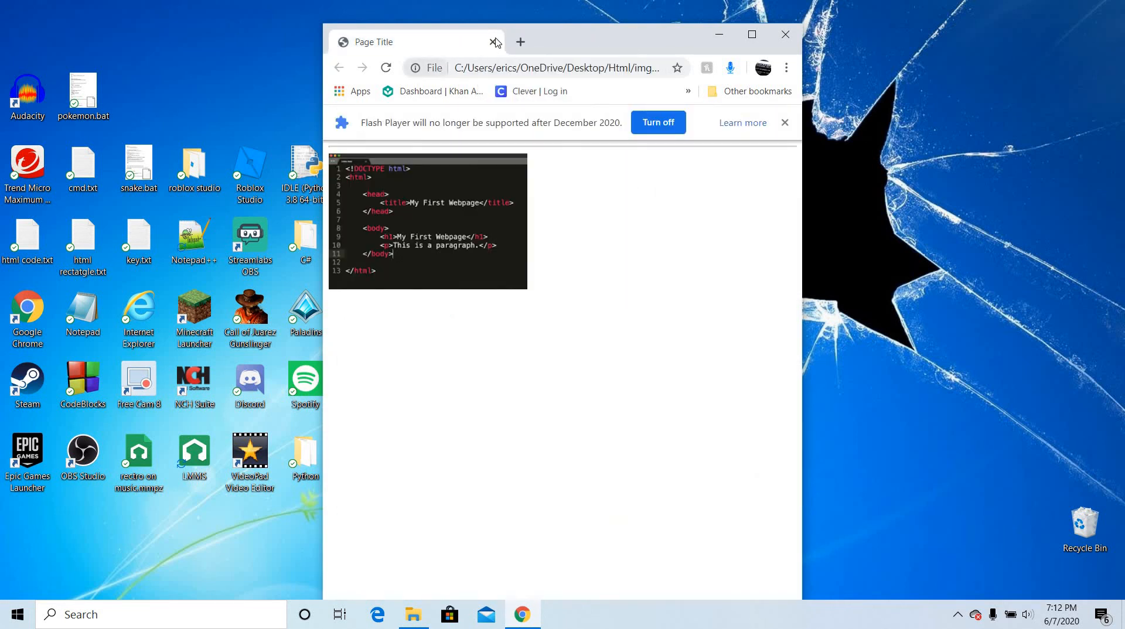
- Close the img2.html page in Chrome and the Html folder window
click(412, 615)
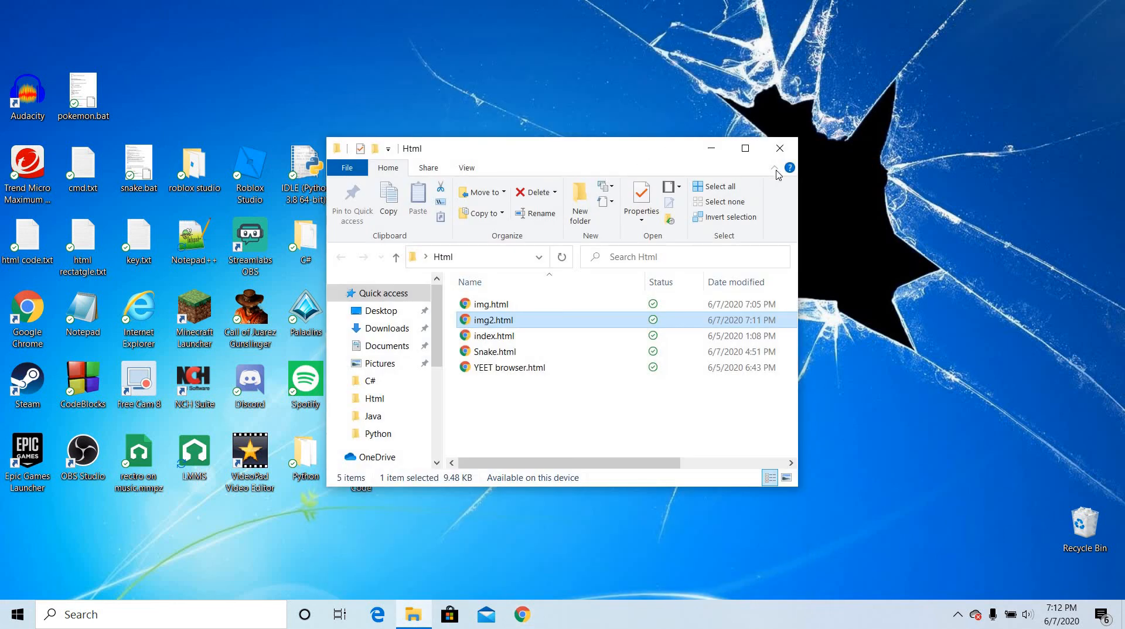
click(779, 148)
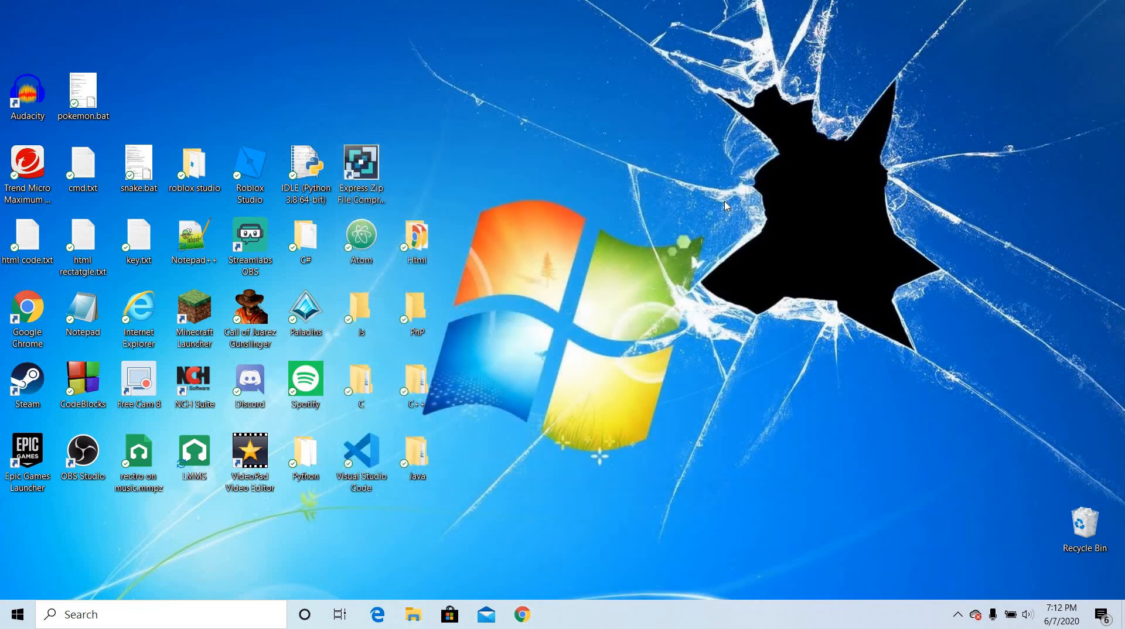